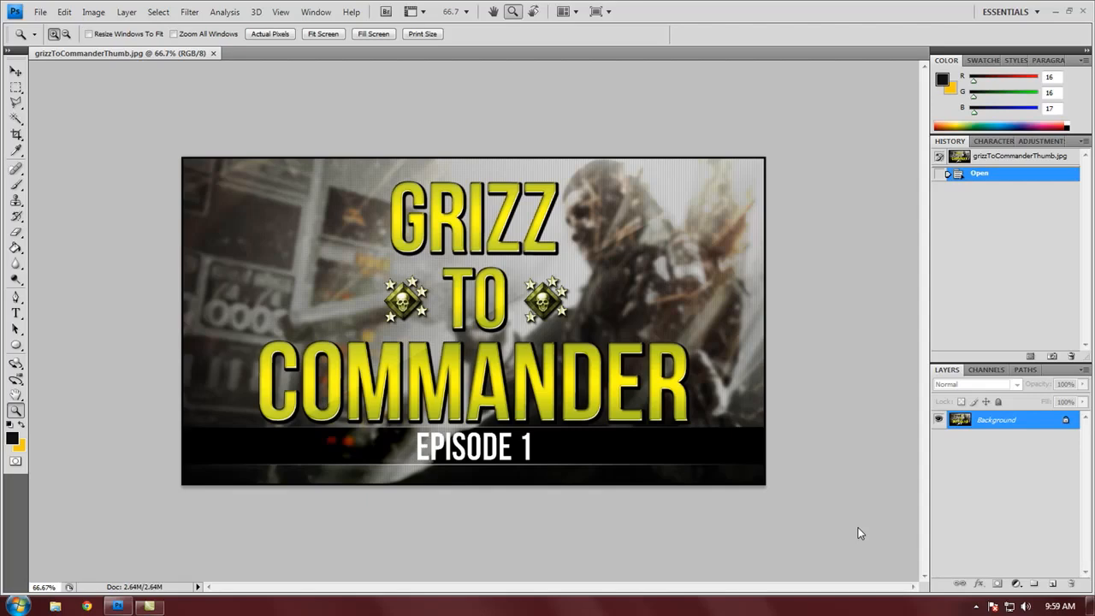
{"action": "mouse_move", "coordinate": [623, 463]}
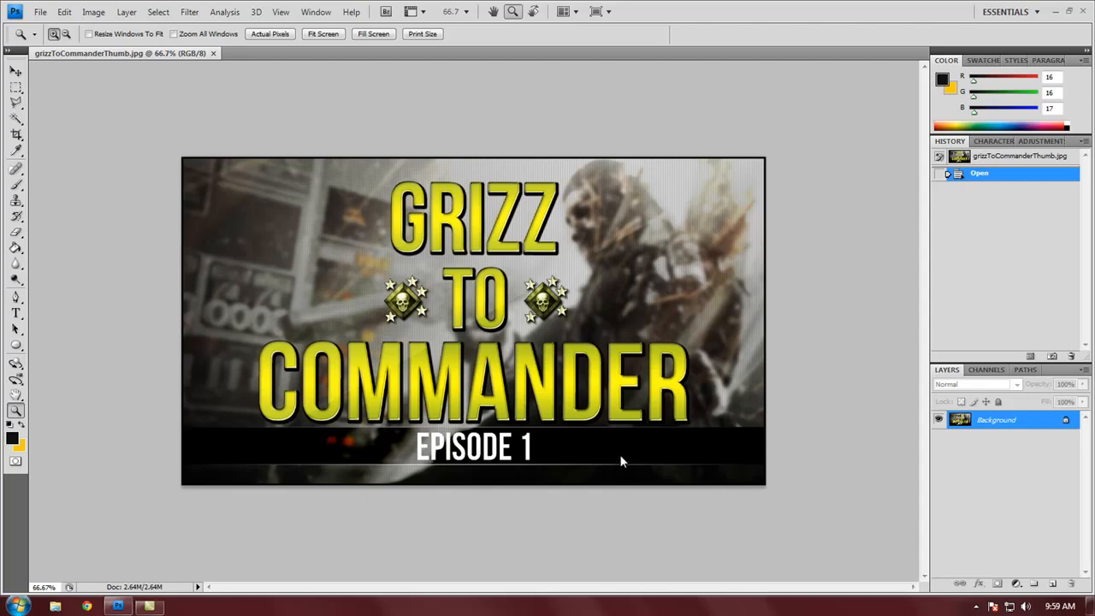
{"action": "mouse_move", "coordinate": [205, 192]}
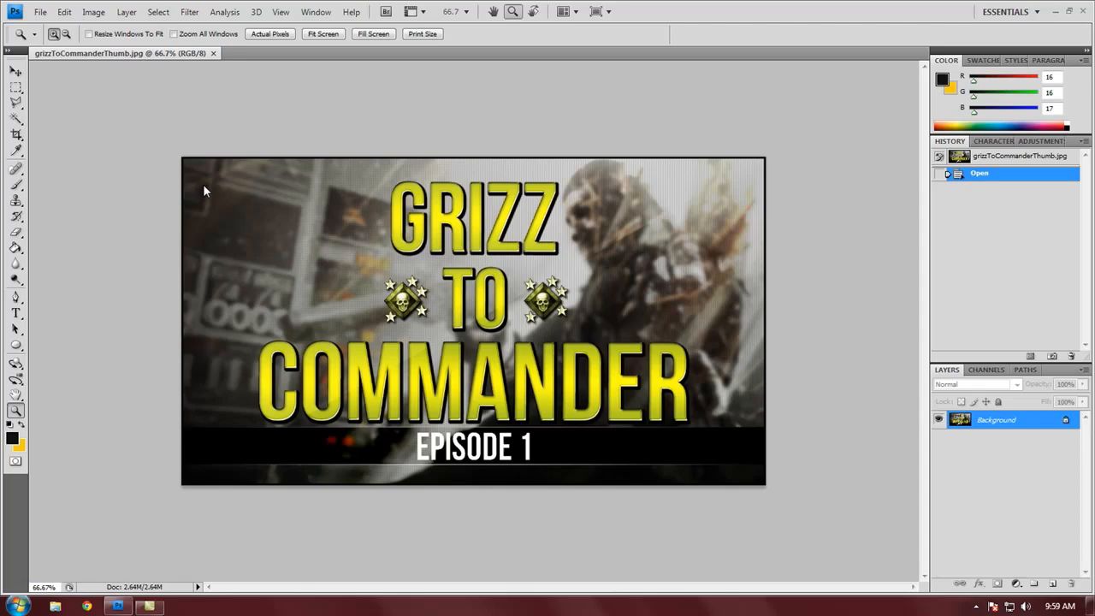
{"action": "mouse_move", "coordinate": [215, 133]}
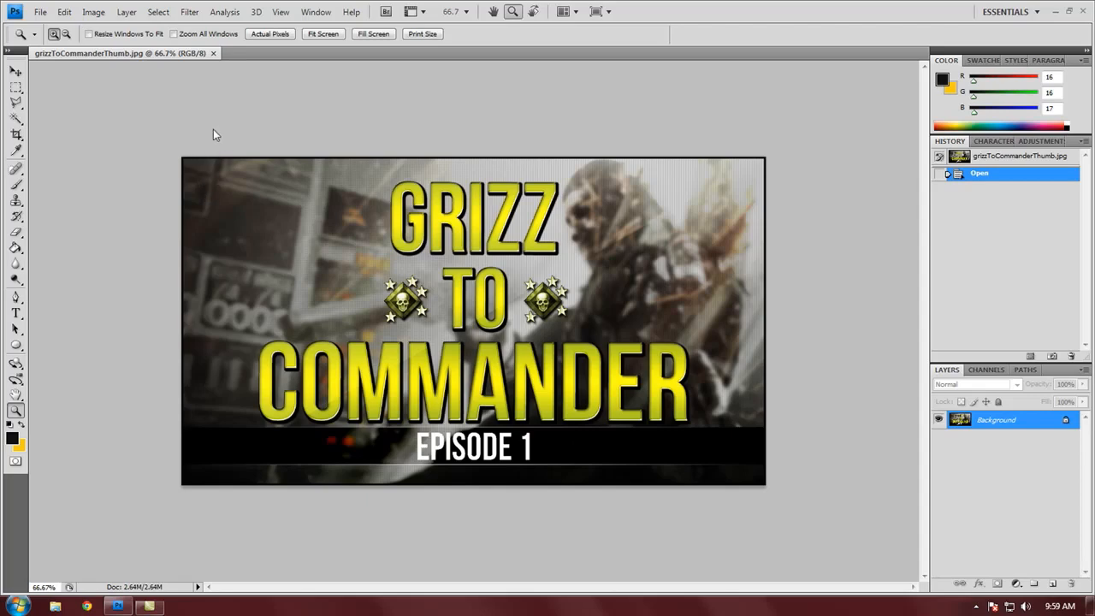
Close the thumbnail and set up a new 5 x 5 pixel document with transparent background
{"action": "left_click", "coordinate": [212, 53]}
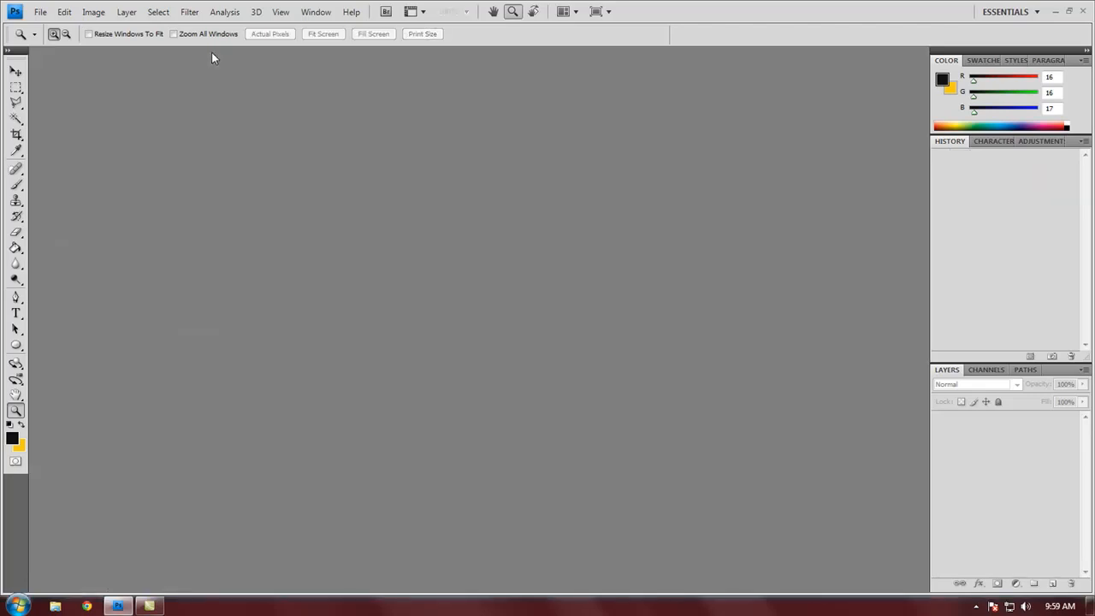
{"action": "left_click", "coordinate": [40, 10]}
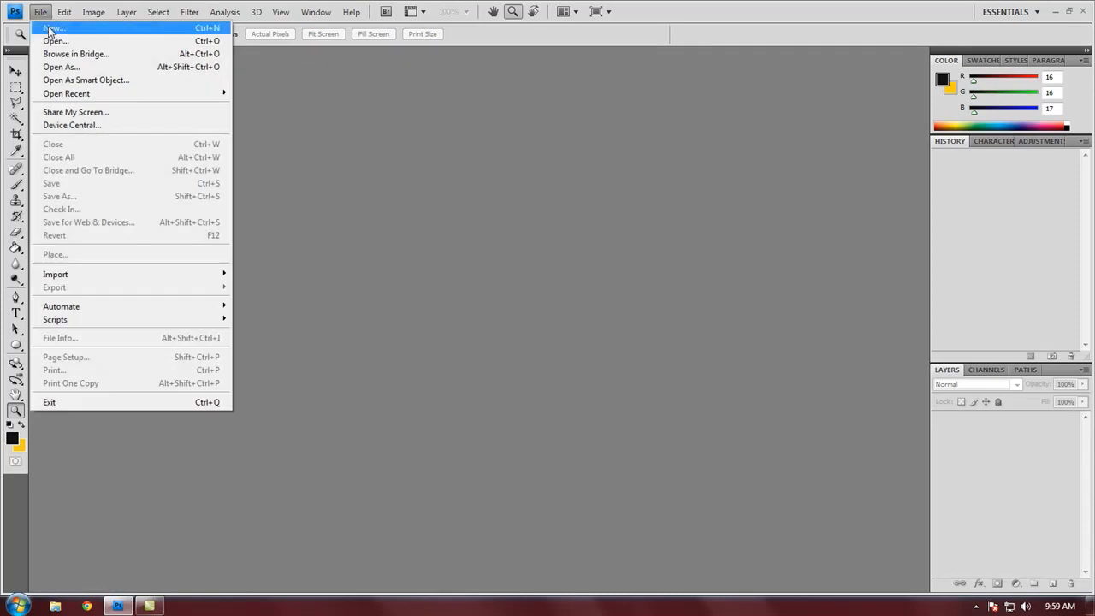
{"action": "left_click", "coordinate": [55, 27]}
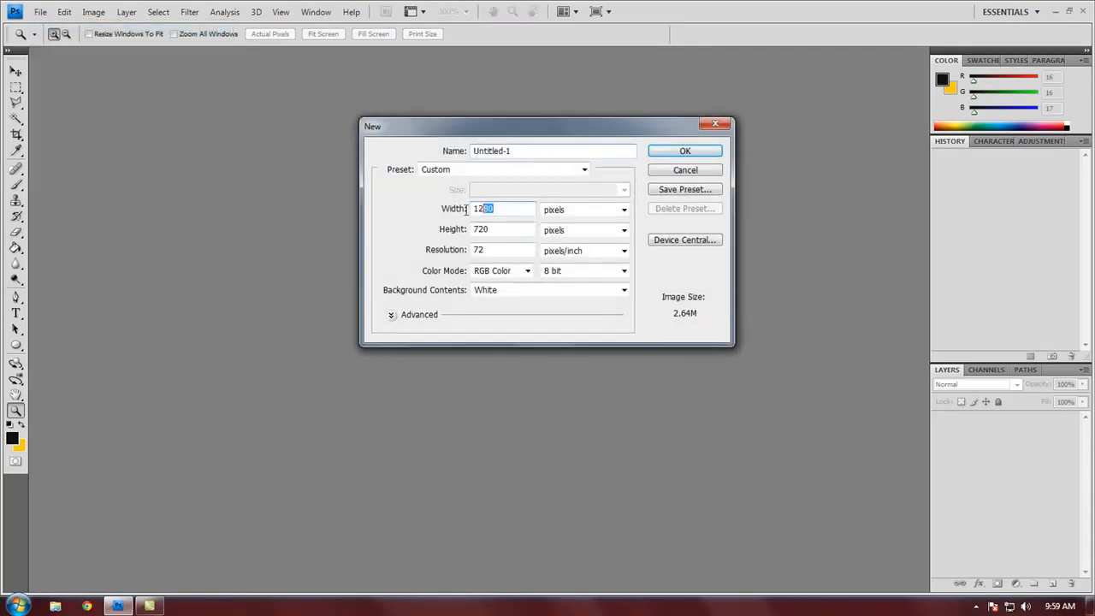
{"action": "type", "text": "5"}
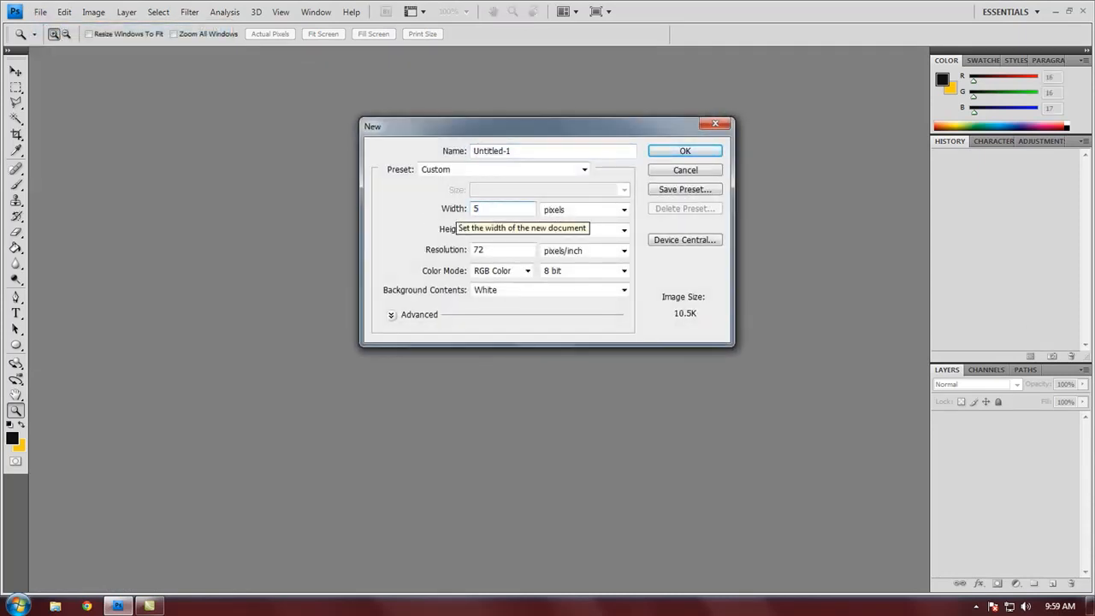
{"action": "type", "text": "5"}
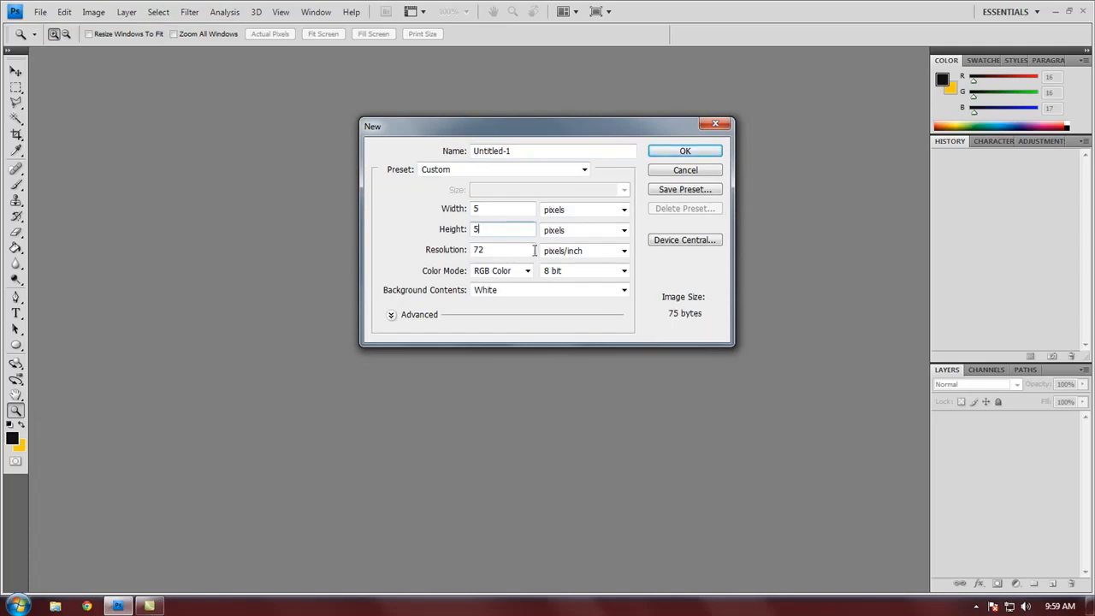
{"action": "left_click", "coordinate": [548, 289]}
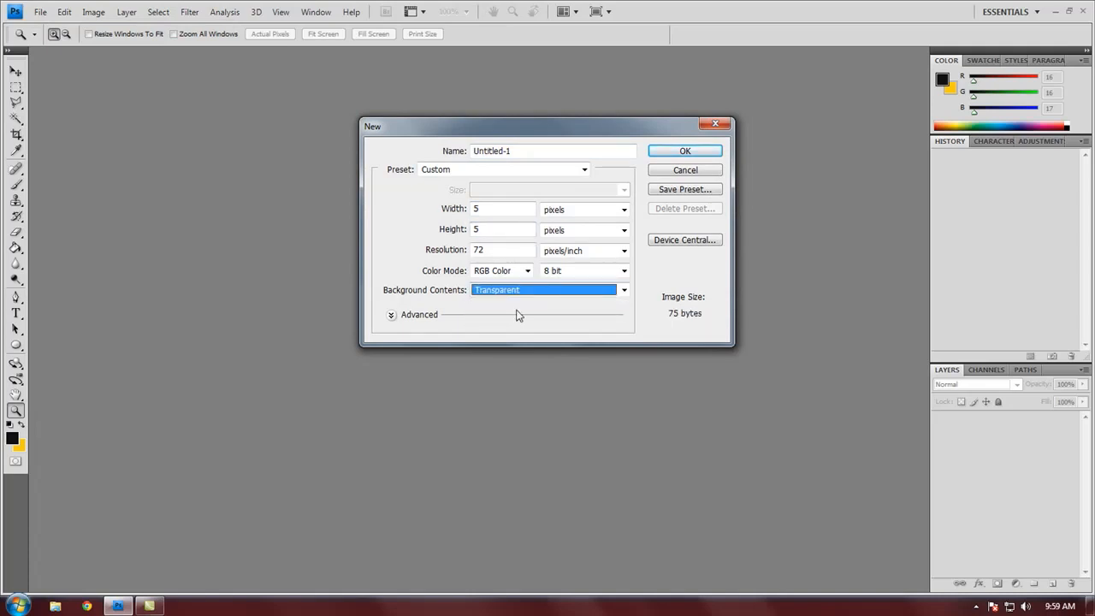
{"action": "mouse_move", "coordinate": [554, 291]}
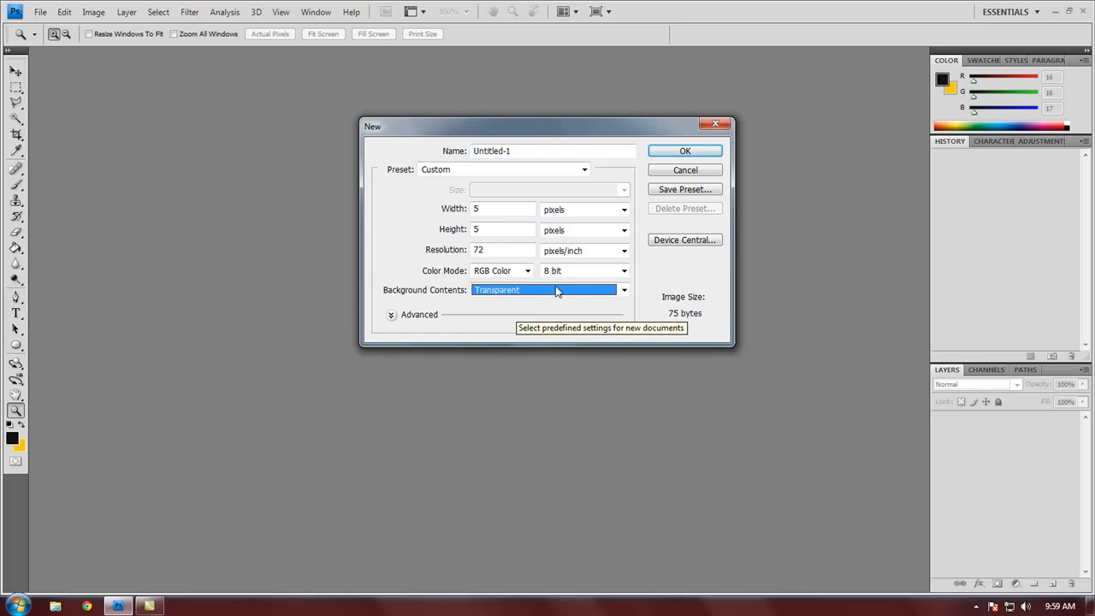
{"action": "mouse_move", "coordinate": [685, 151]}
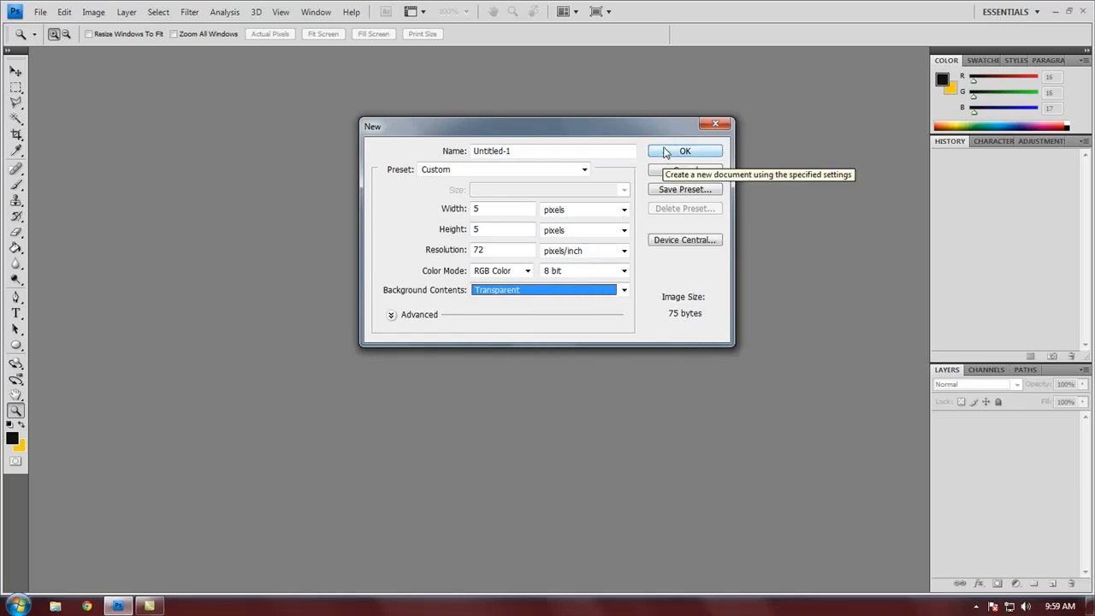
Create the 5 x 5 transparent document and magnify the canvas to see its pixels
{"action": "left_click", "coordinate": [685, 150]}
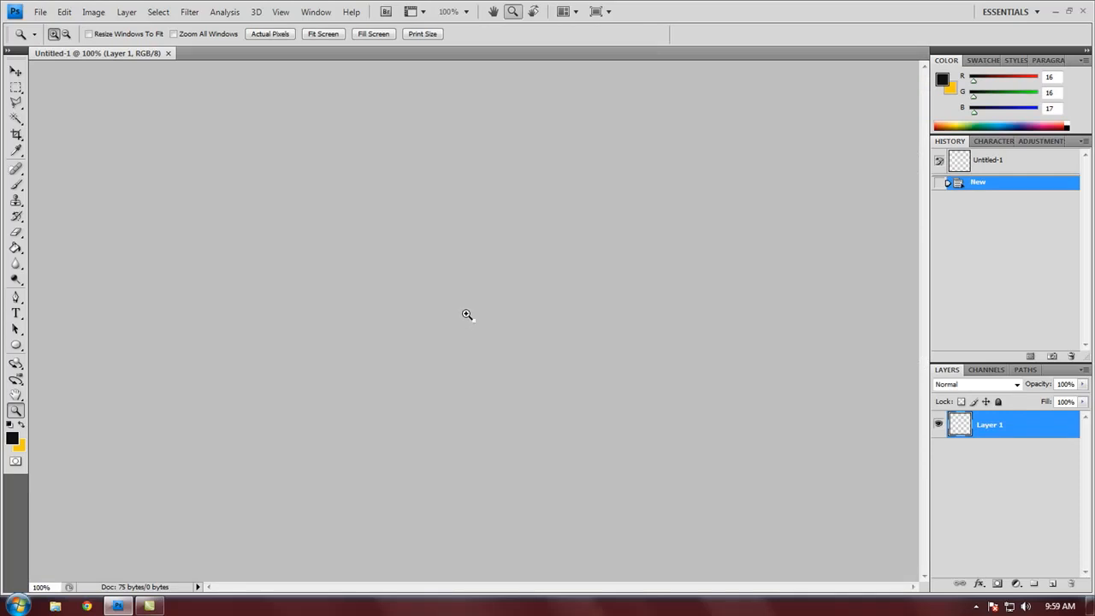
{"action": "left_click", "coordinate": [467, 315]}
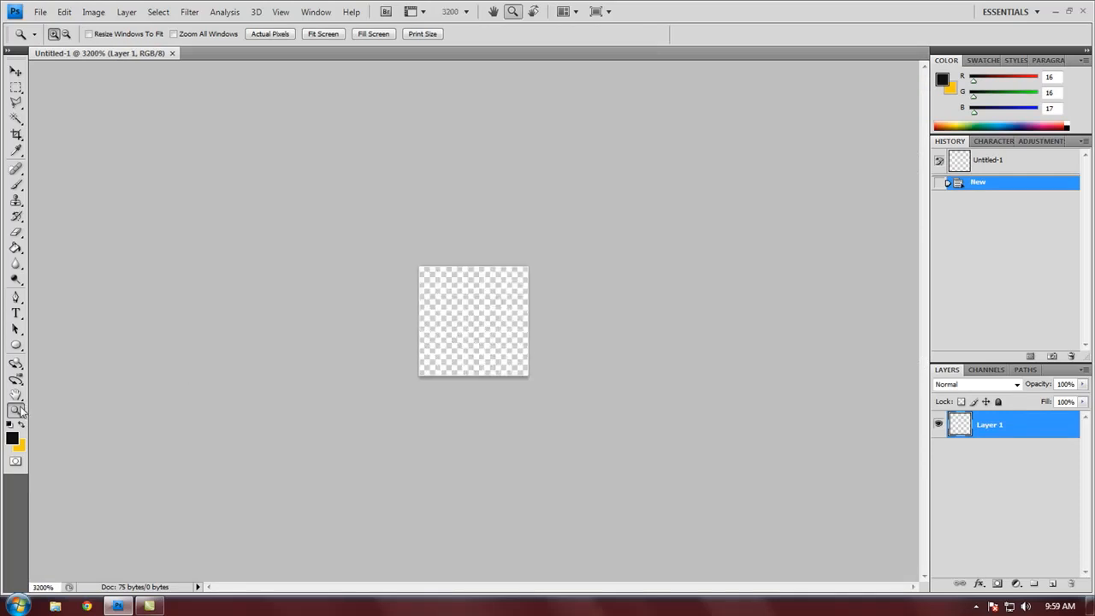
{"action": "mouse_move", "coordinate": [16, 411]}
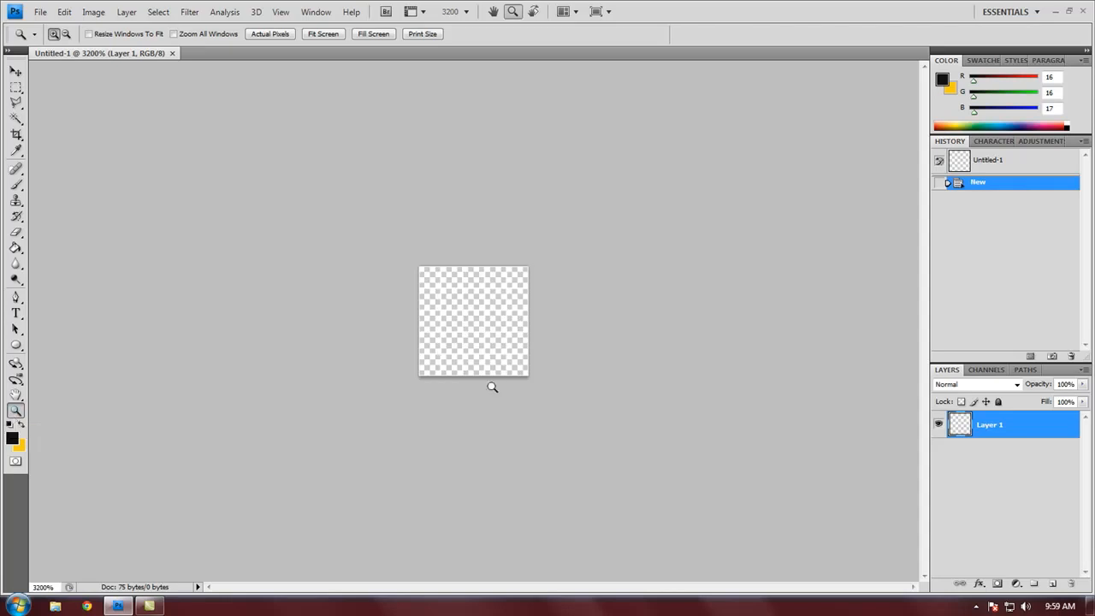
{"action": "mouse_move", "coordinate": [469, 312]}
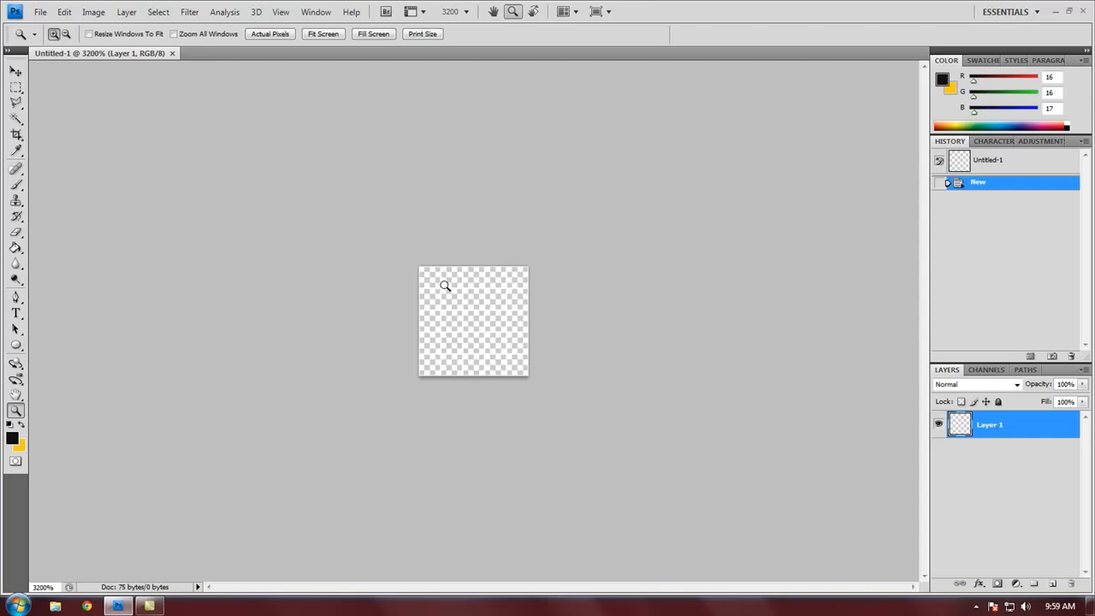
{"action": "mouse_move", "coordinate": [548, 400]}
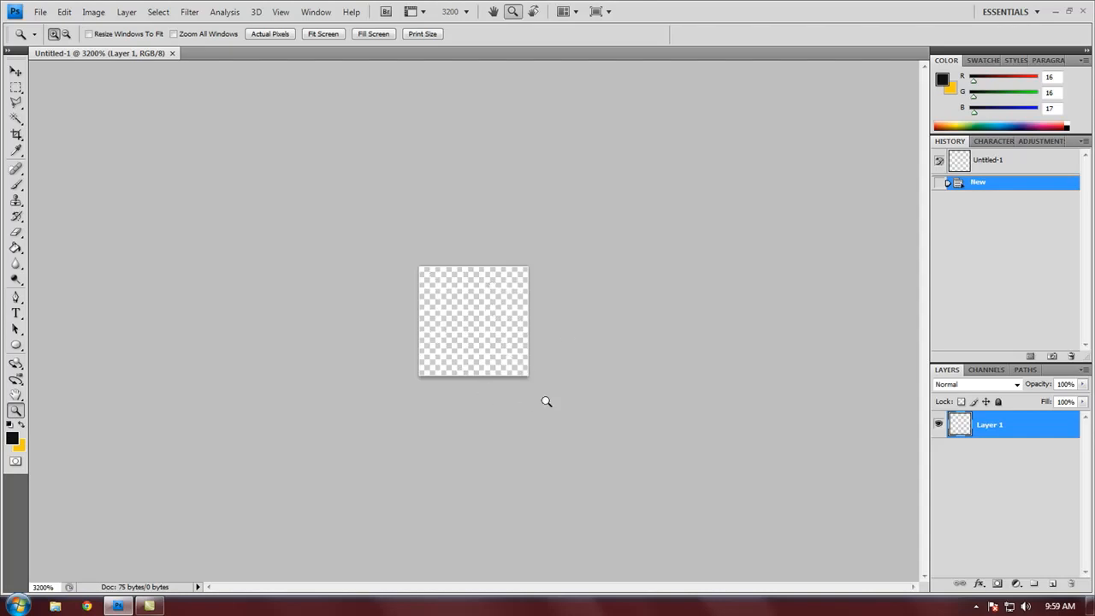
{"action": "mouse_move", "coordinate": [190, 248]}
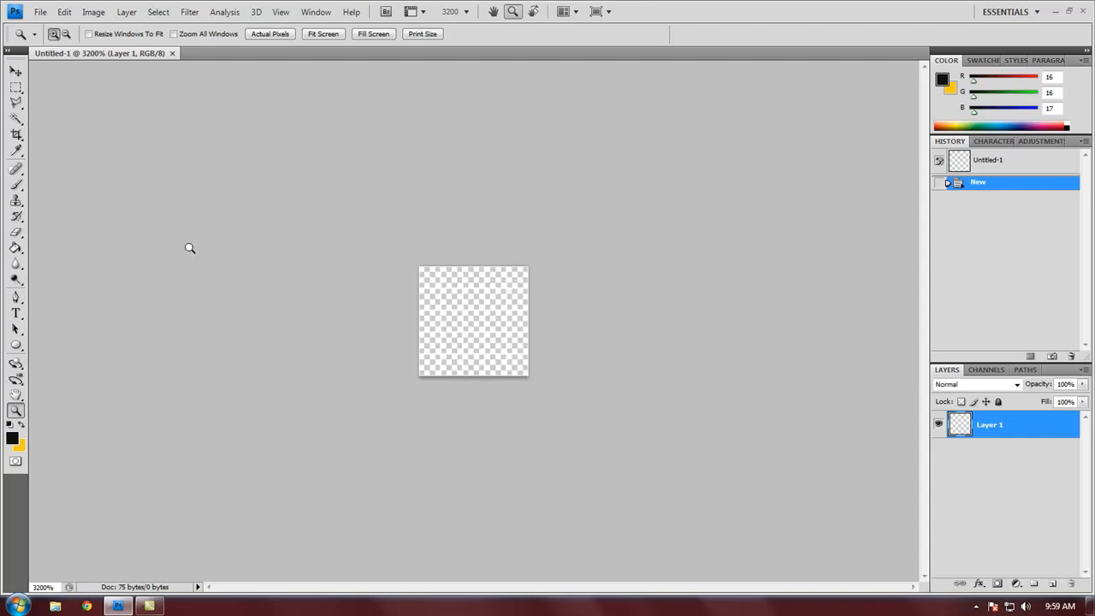
{"action": "mouse_move", "coordinate": [60, 207]}
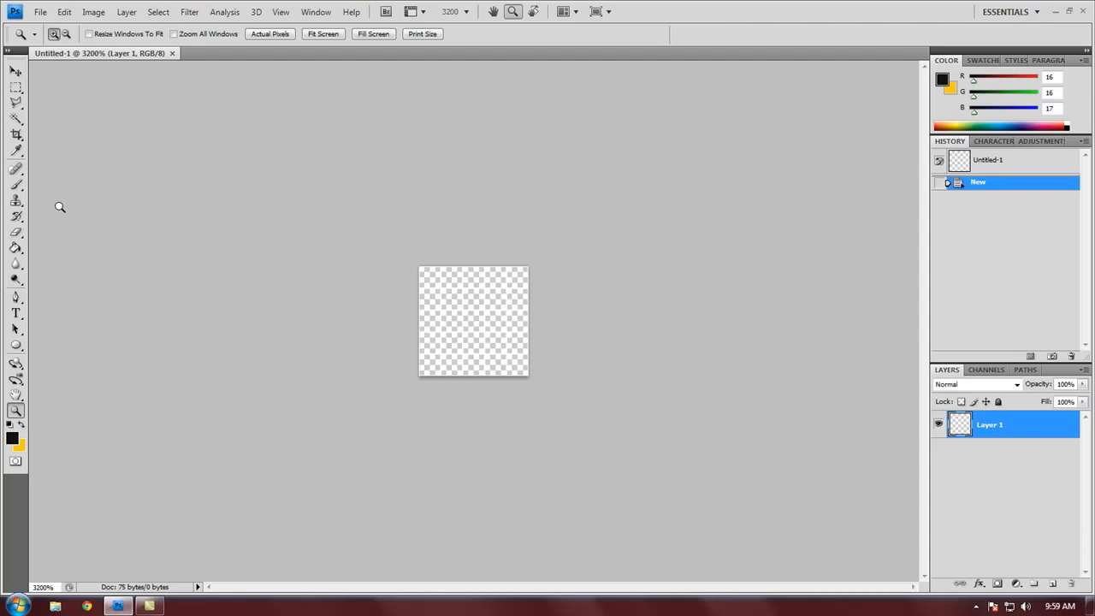
With a 1 px hard brush, paint a 2 x 2 black square in the canvas centre
{"action": "left_click", "coordinate": [15, 185]}
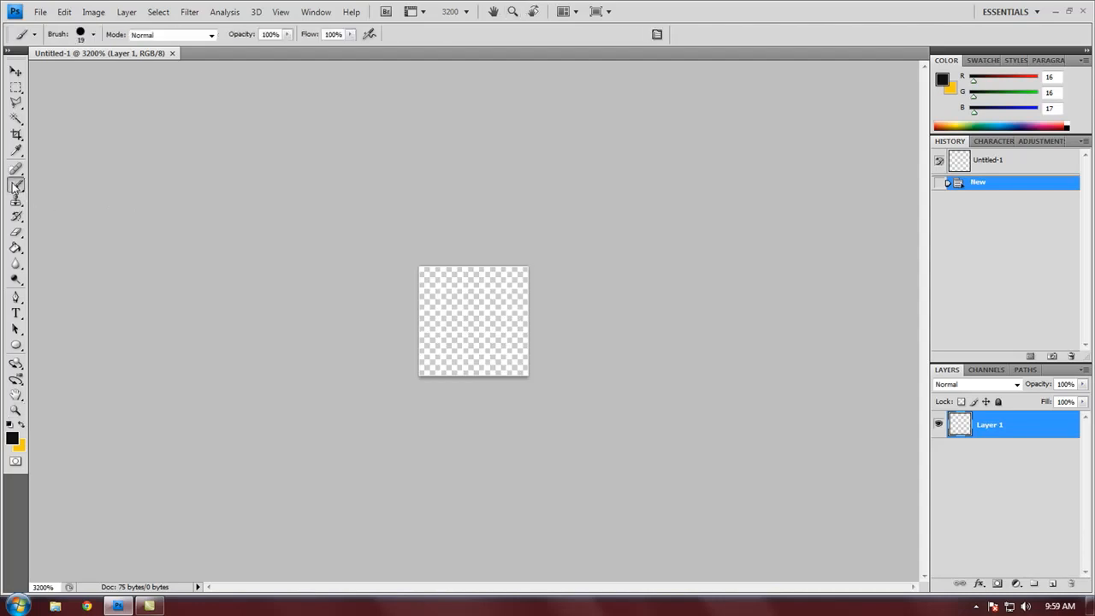
{"action": "left_click", "coordinate": [93, 34]}
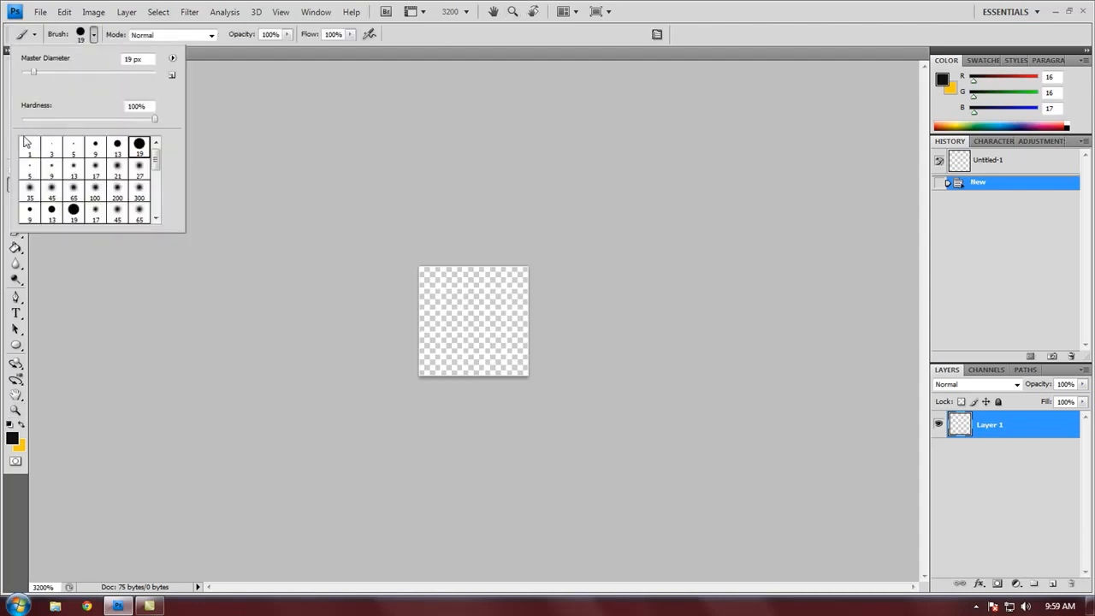
{"action": "left_click", "coordinate": [30, 145]}
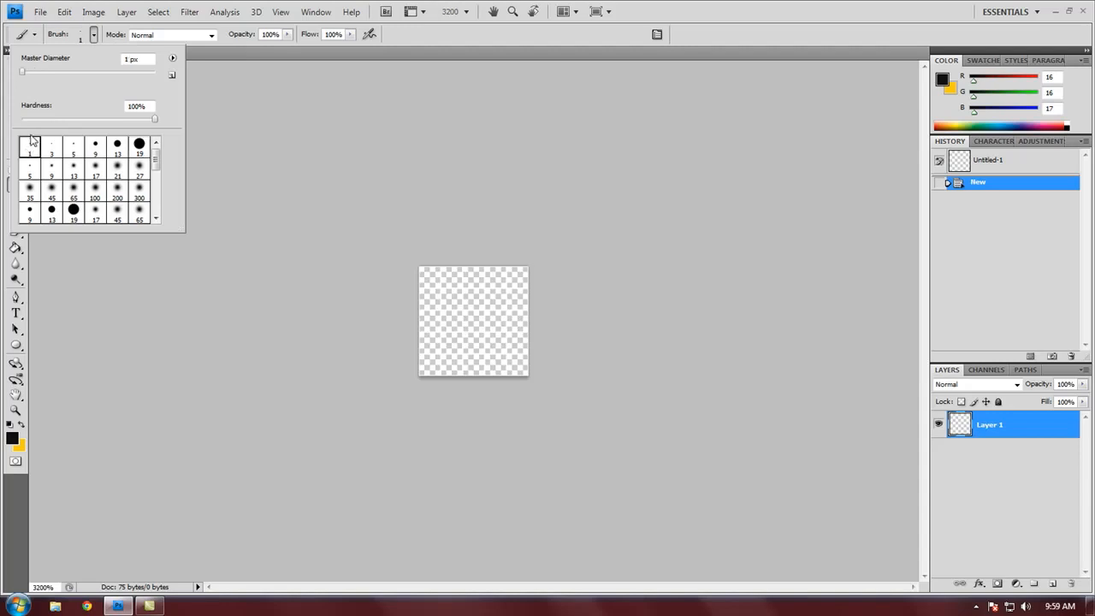
{"action": "mouse_move", "coordinate": [113, 134]}
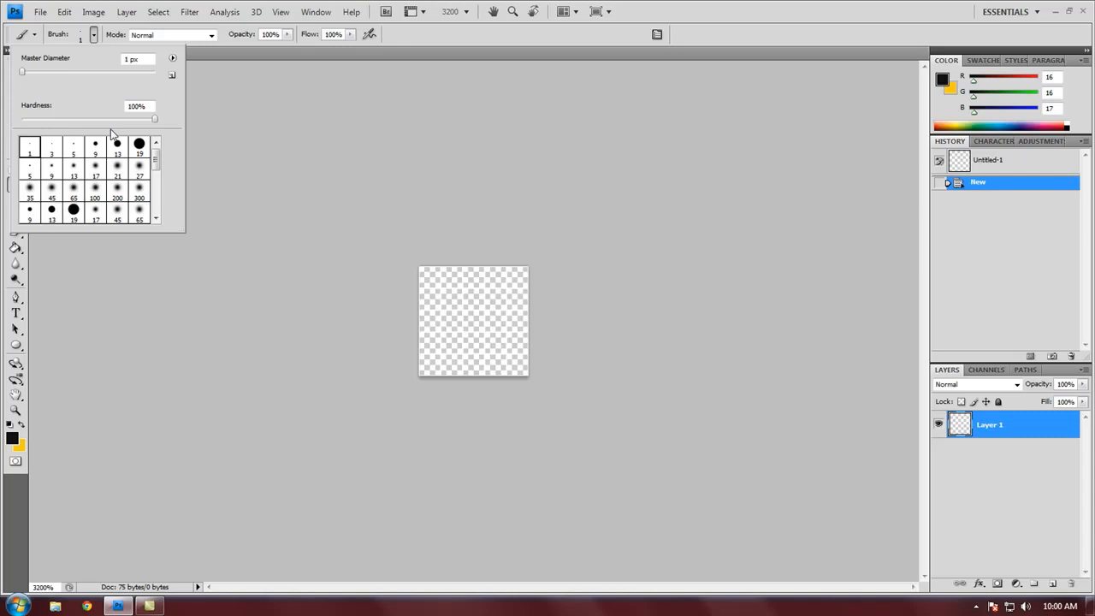
{"action": "mouse_move", "coordinate": [144, 85]}
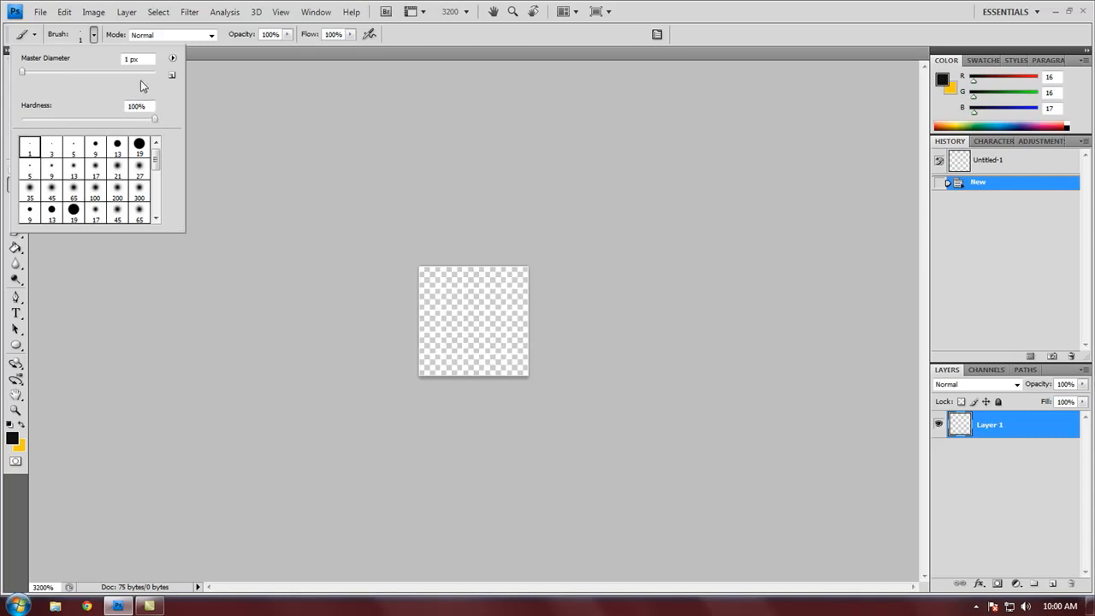
{"action": "mouse_move", "coordinate": [474, 320]}
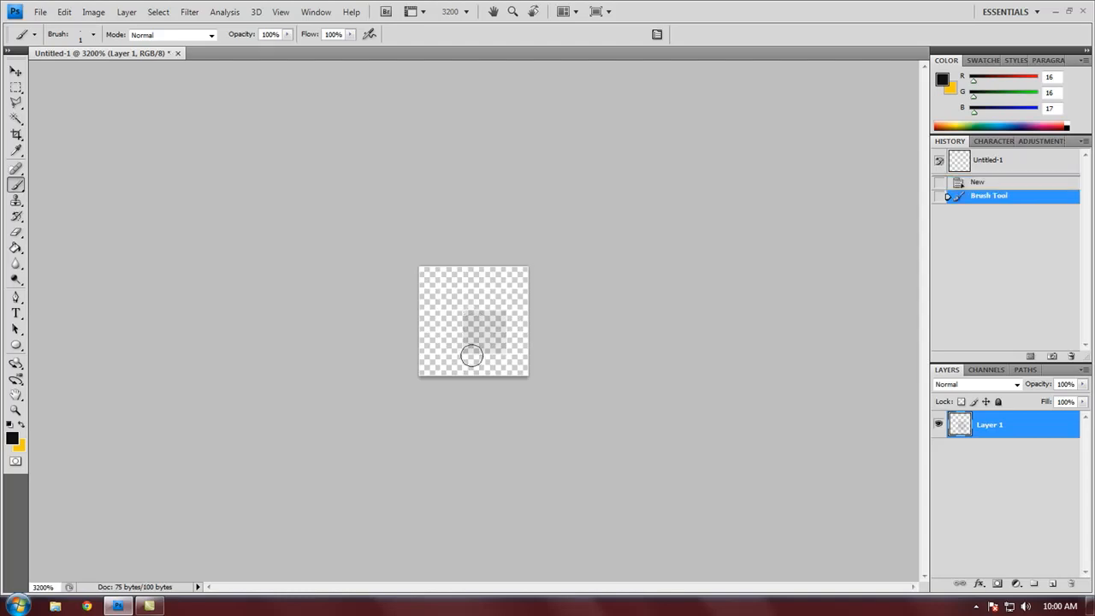
{"action": "left_click_drag", "start_coordinate": [472, 356], "coordinate": [503, 333]}
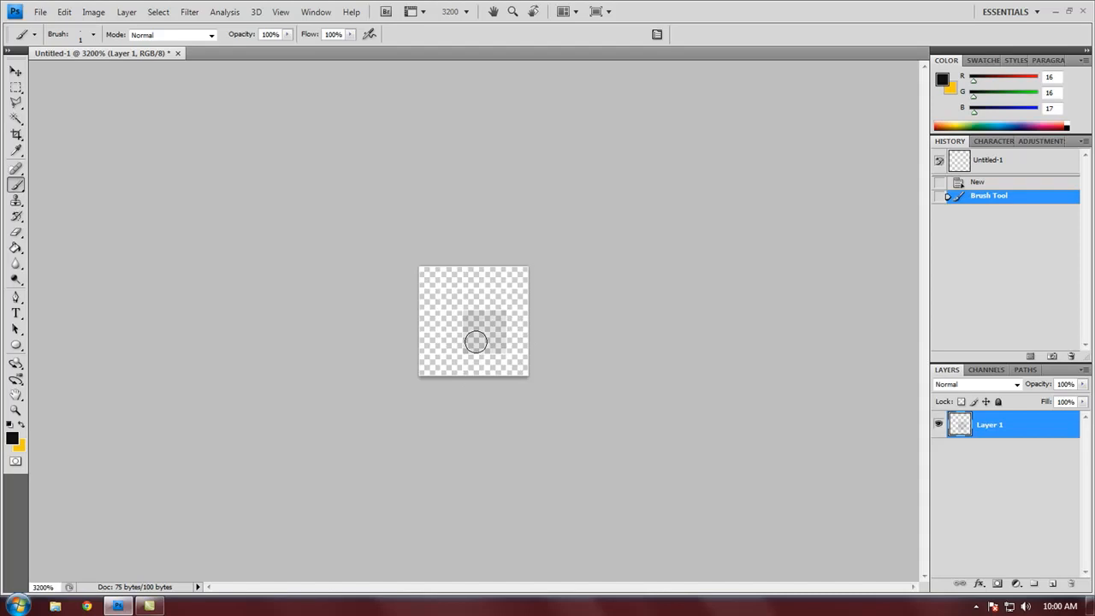
{"action": "mouse_move", "coordinate": [474, 322]}
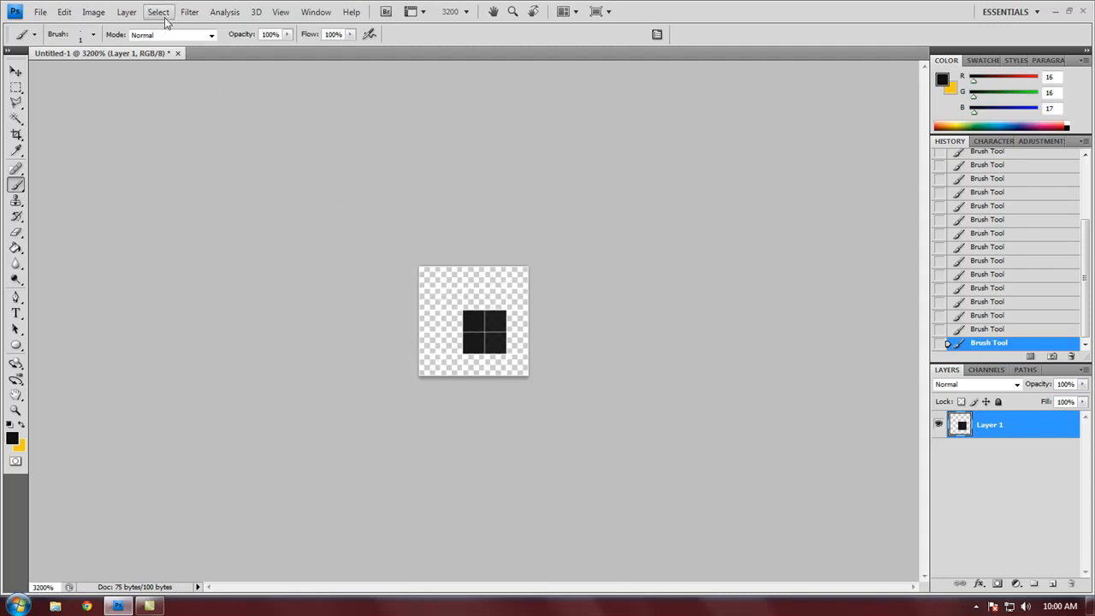
Select the whole canvas and define it as a pattern named dottedPattern
{"action": "left_click", "coordinate": [158, 12]}
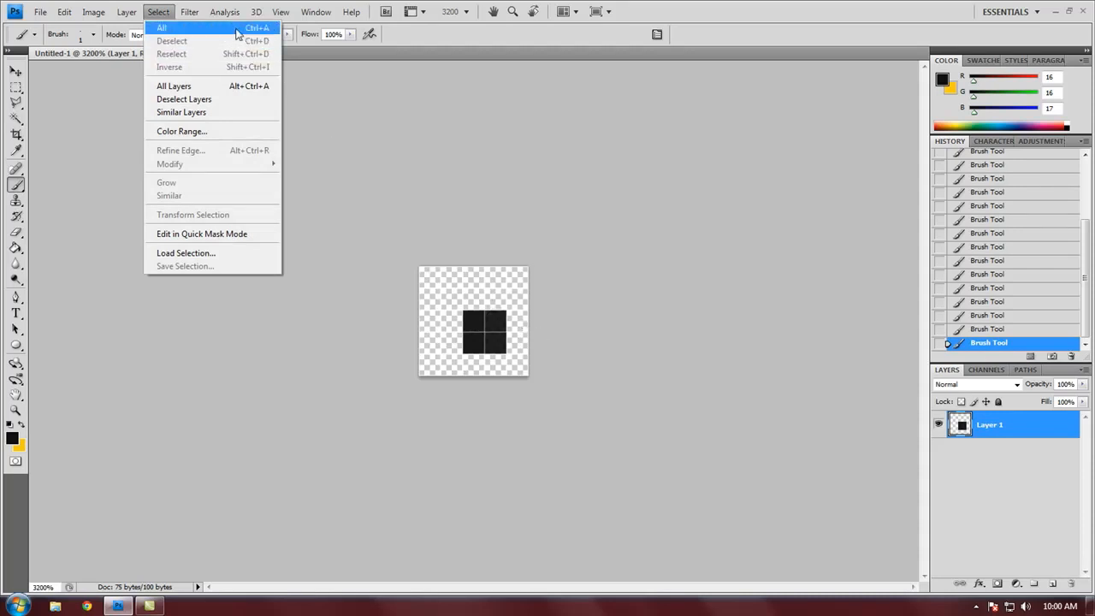
{"action": "left_click", "coordinate": [160, 27]}
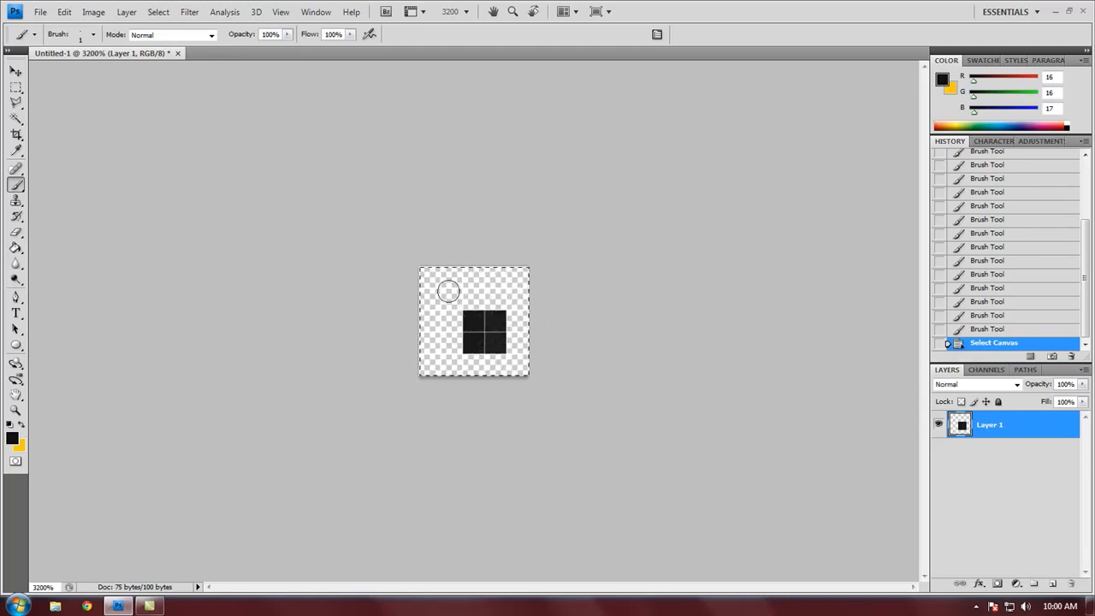
{"action": "left_click", "coordinate": [65, 12]}
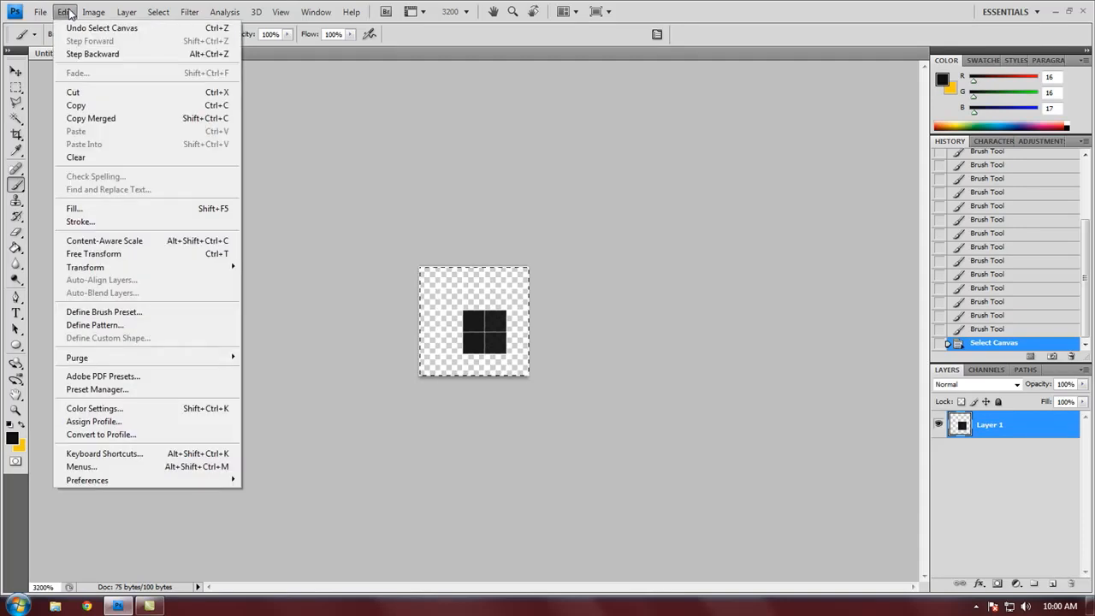
{"action": "left_click", "coordinate": [95, 326]}
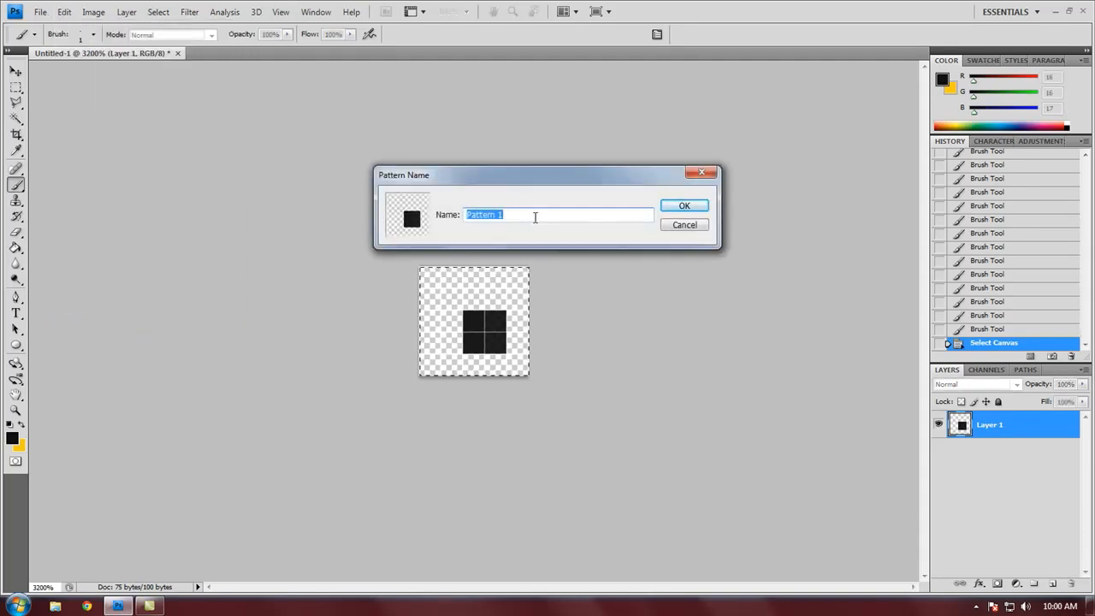
{"action": "type", "text": "d"}
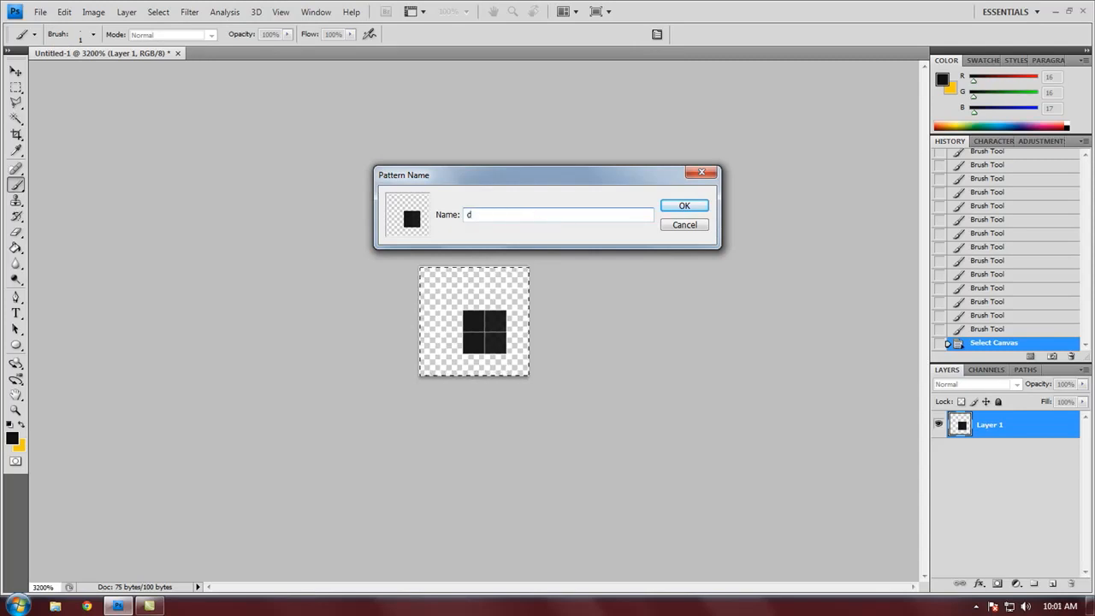
{"action": "type", "text": "ottedPattern"}
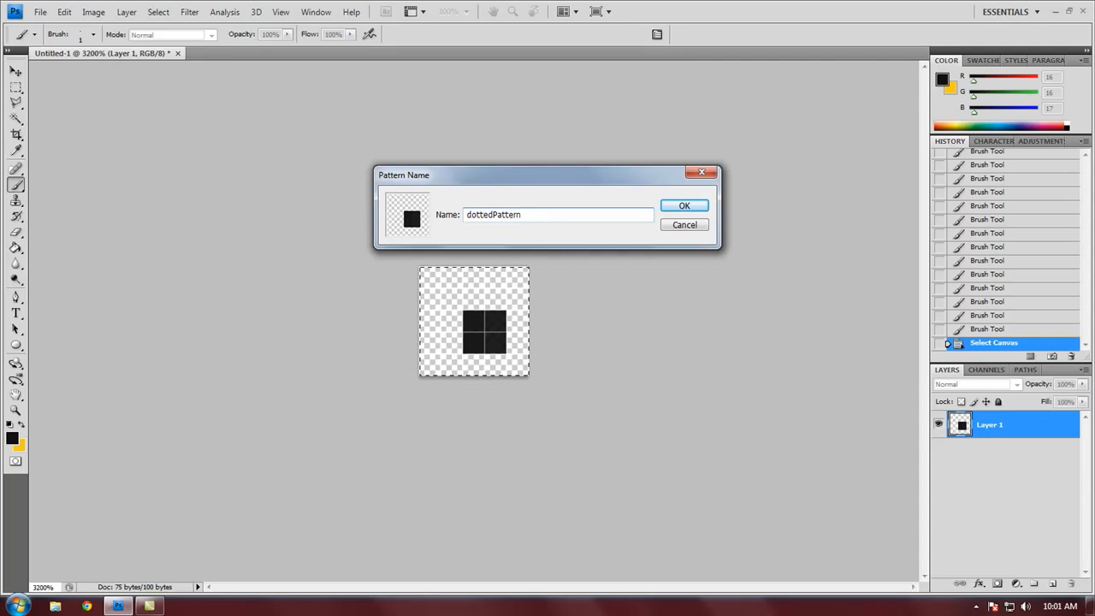
{"action": "left_click", "coordinate": [685, 205]}
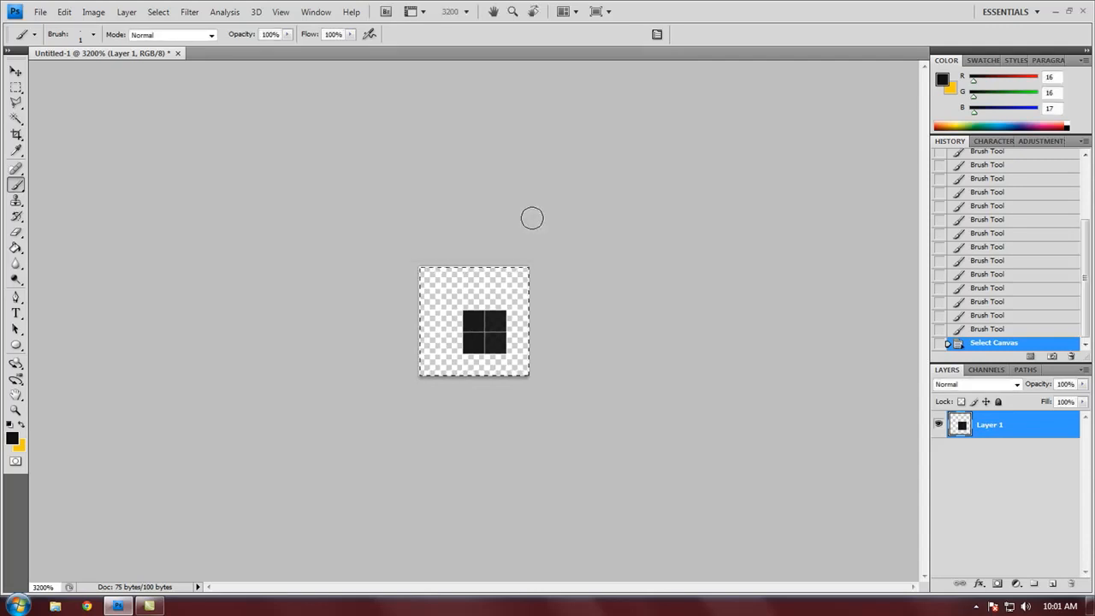
Set up a new document 1280 pixels wide at 72 resolution with a white background
{"action": "left_click", "coordinate": [40, 10]}
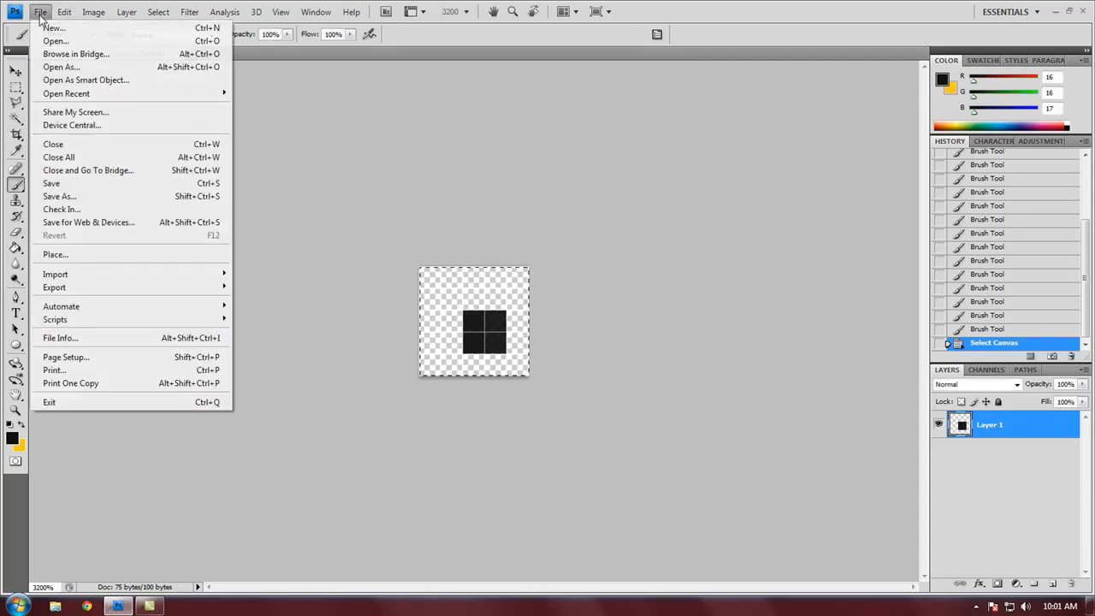
{"action": "left_click", "coordinate": [53, 28]}
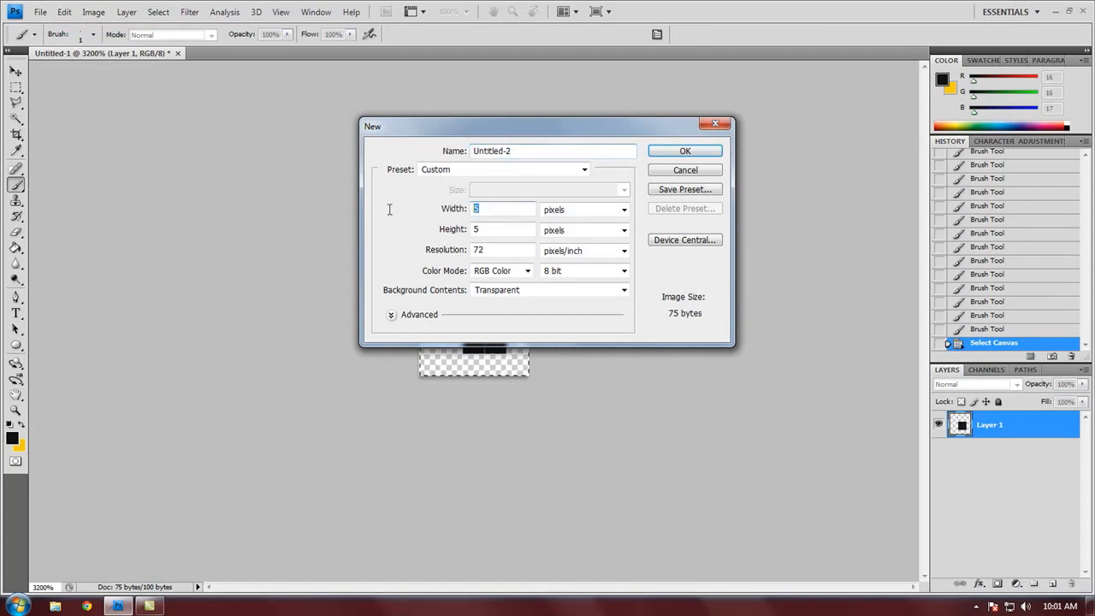
{"action": "type", "text": "1280"}
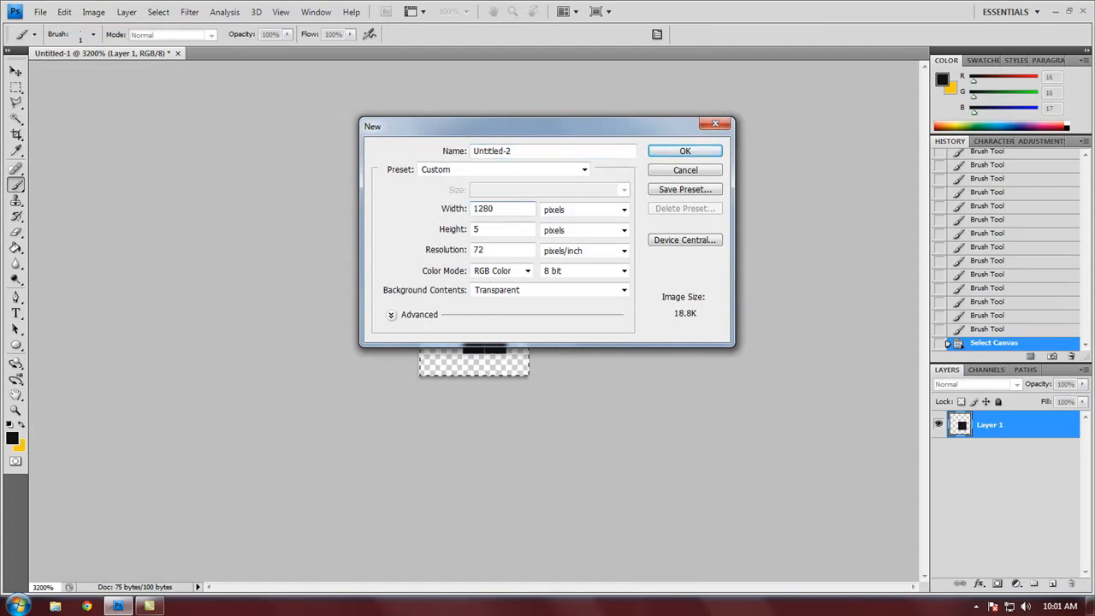
{"action": "type", "text": "72"}
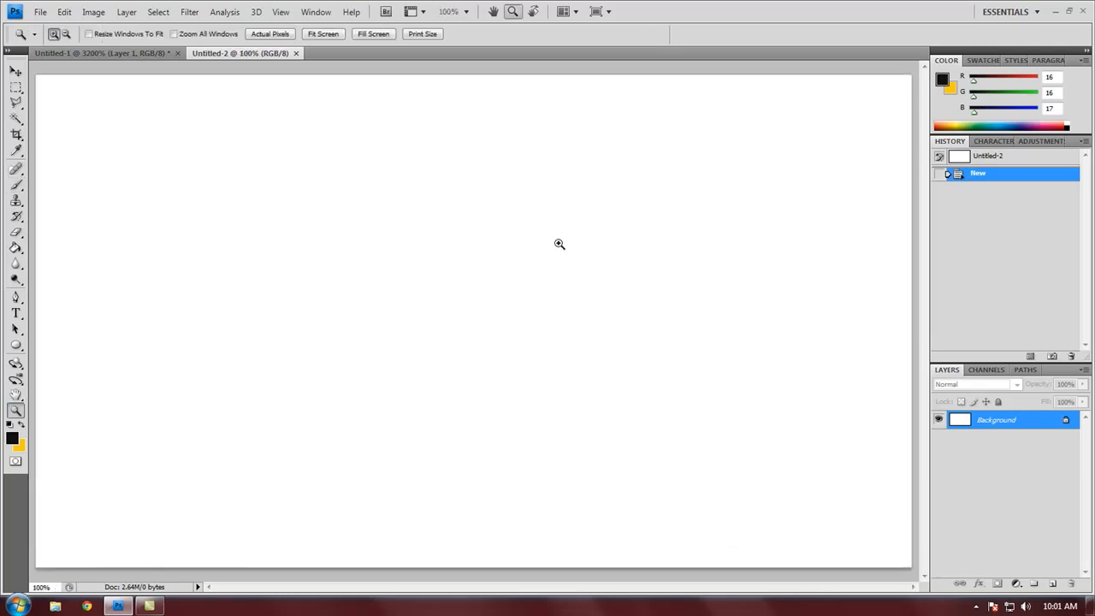
{"action": "mouse_move", "coordinate": [495, 276]}
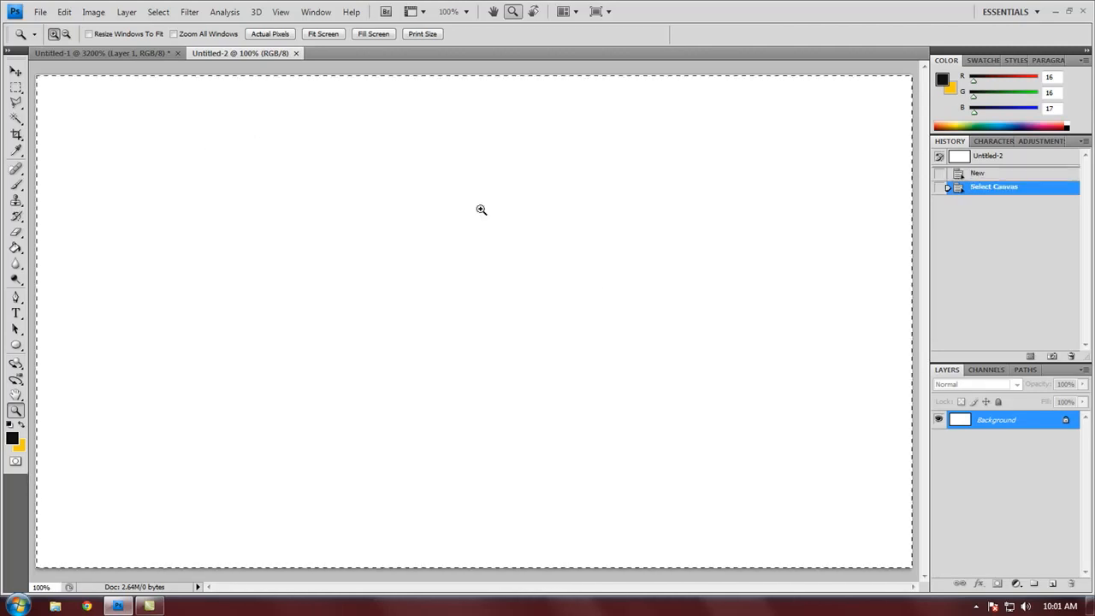
Fill the selected wide canvas with the saved dotted pattern
{"action": "left_click", "coordinate": [64, 10]}
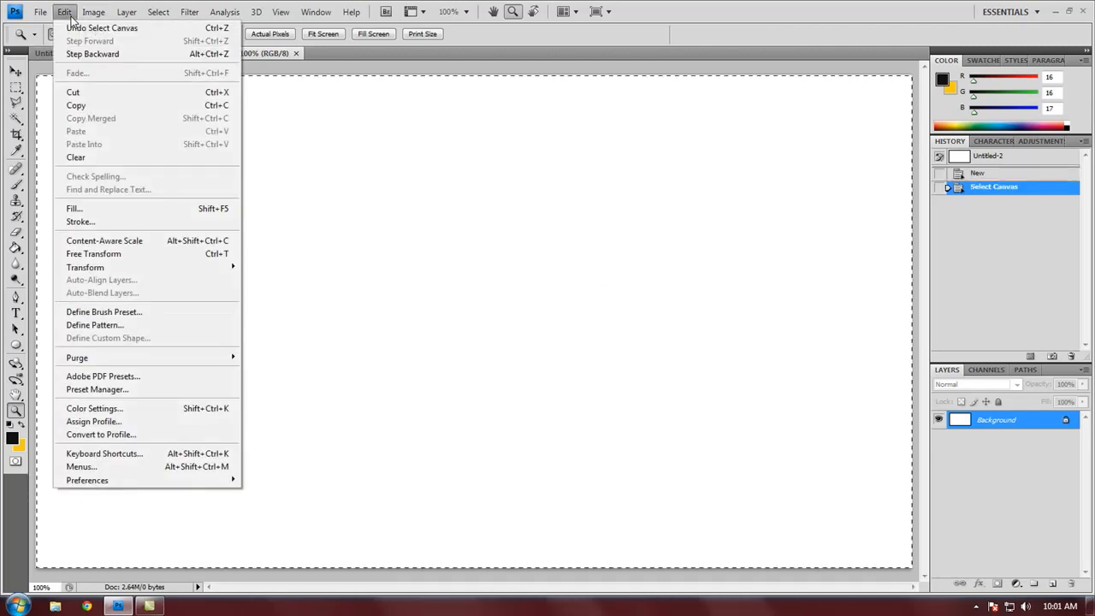
{"action": "mouse_move", "coordinate": [86, 209]}
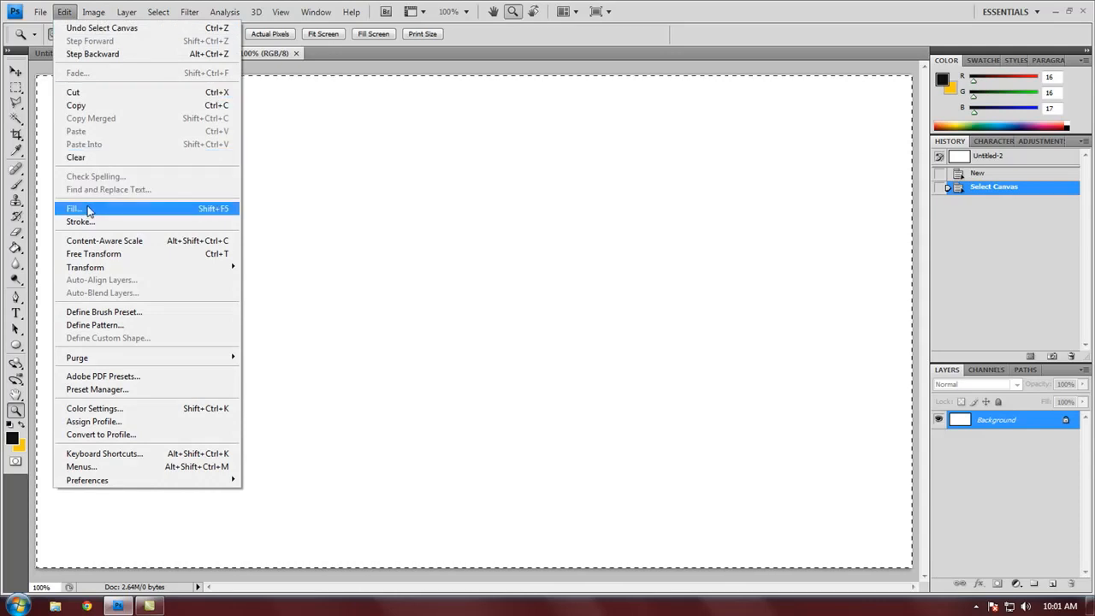
{"action": "left_click", "coordinate": [74, 209]}
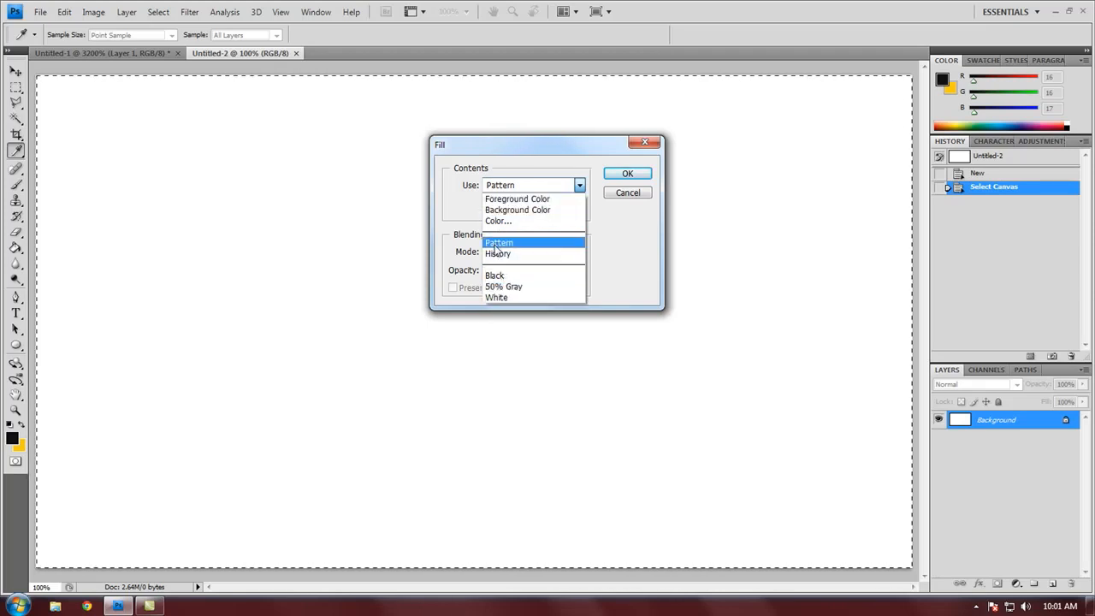
{"action": "left_click", "coordinate": [499, 243]}
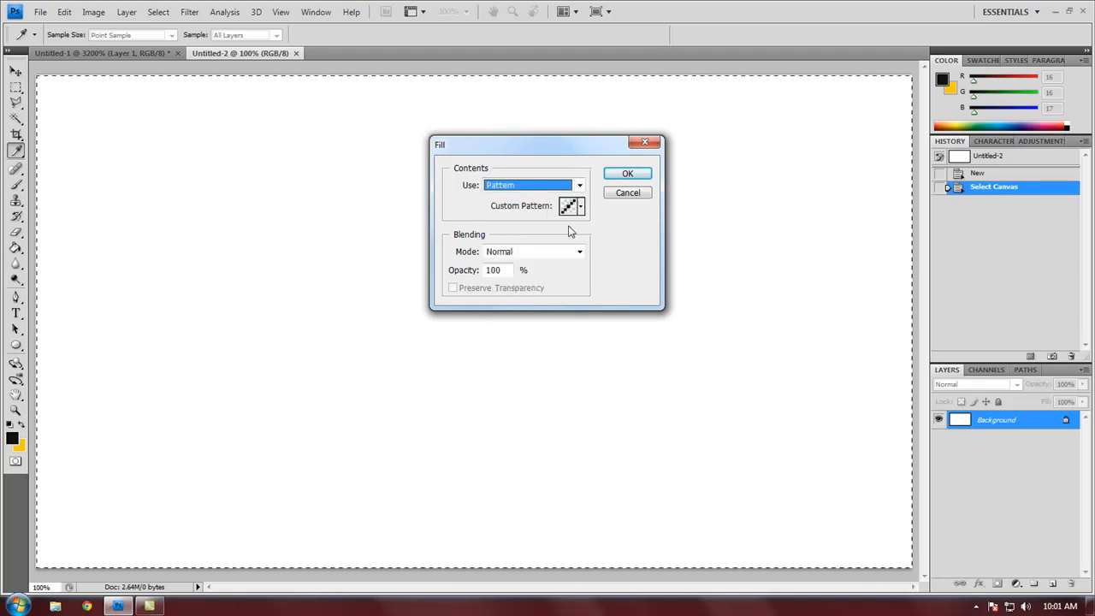
{"action": "left_click", "coordinate": [579, 205]}
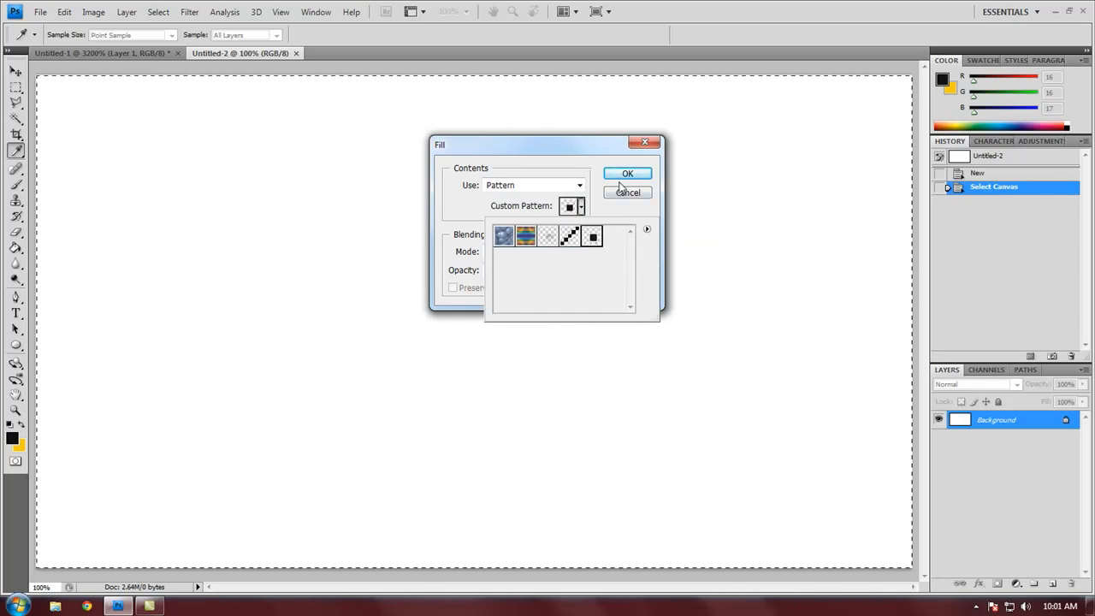
{"action": "left_click", "coordinate": [627, 173]}
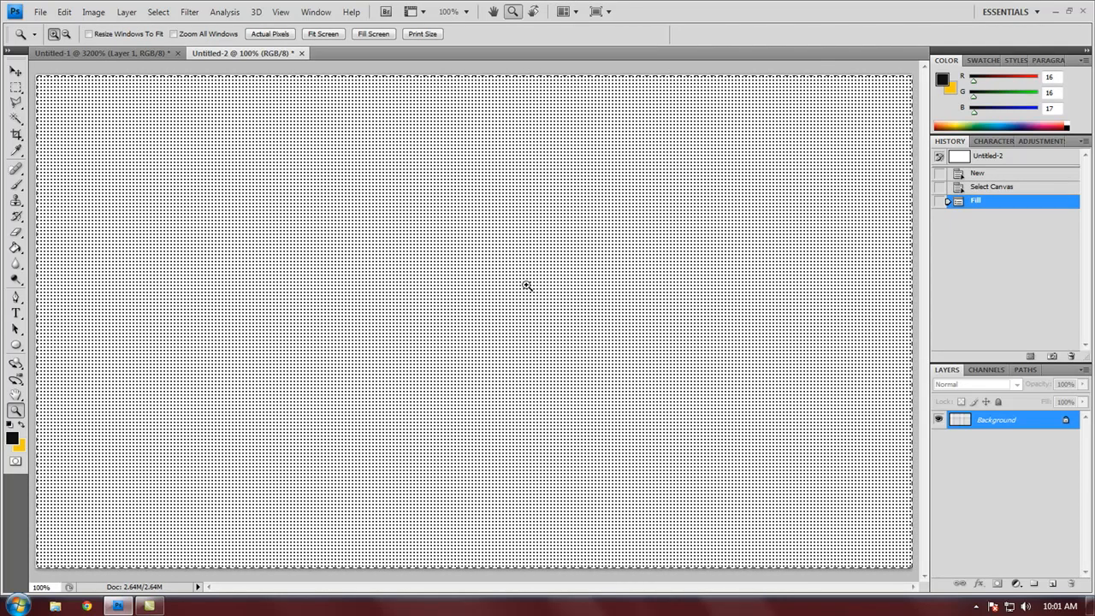
{"action": "mouse_move", "coordinate": [532, 274]}
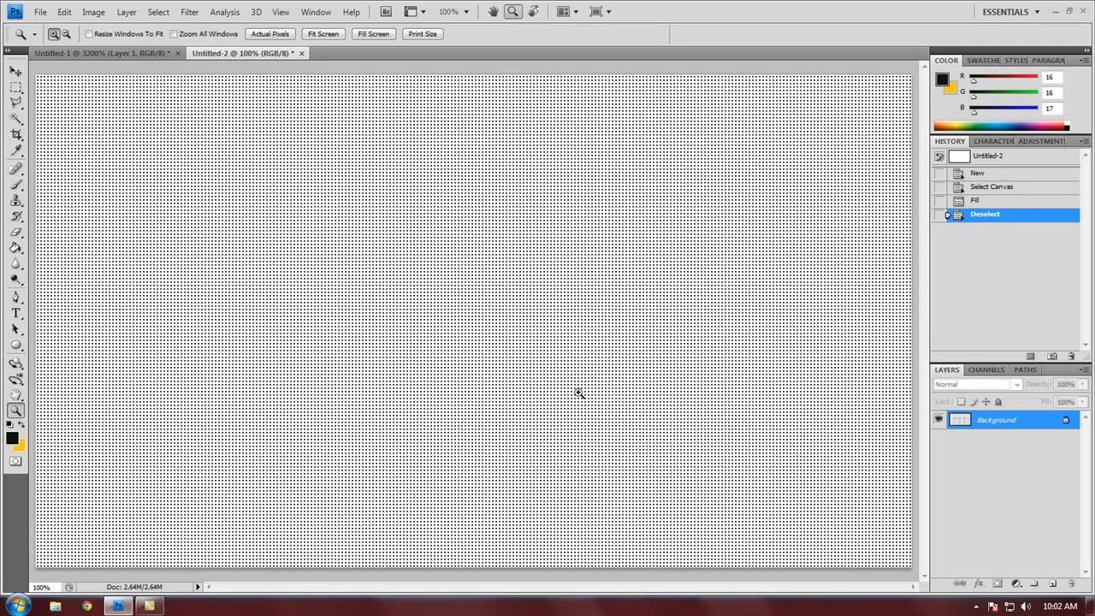
{"action": "mouse_move", "coordinate": [527, 322]}
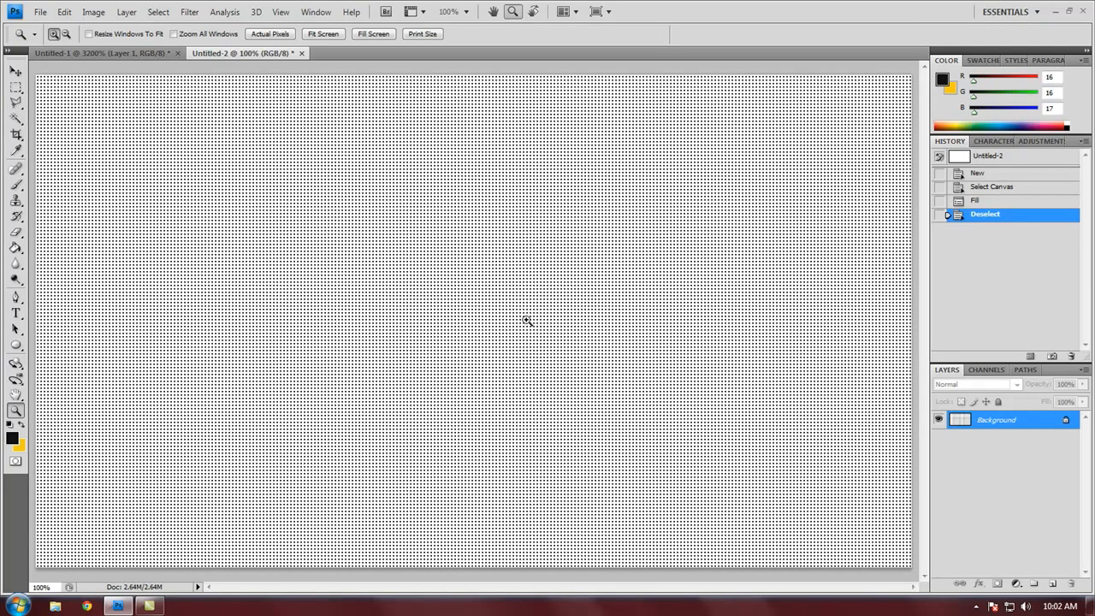
{"action": "mouse_move", "coordinate": [385, 199]}
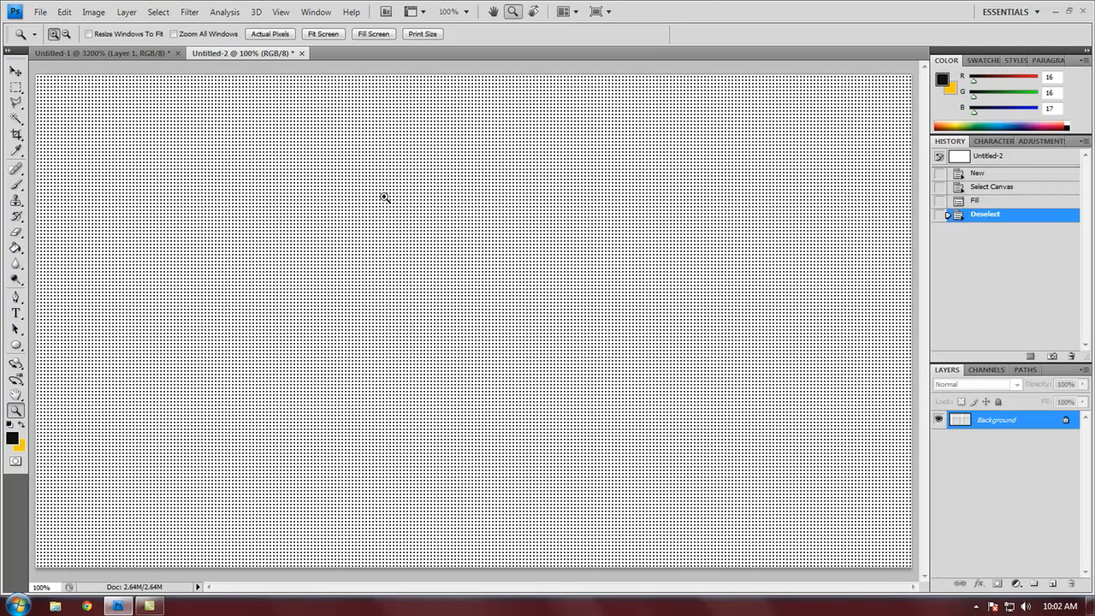
Revert the tiny document to blank and mark out squares along the corner-to-corner diagonal
{"action": "left_click", "coordinate": [103, 53]}
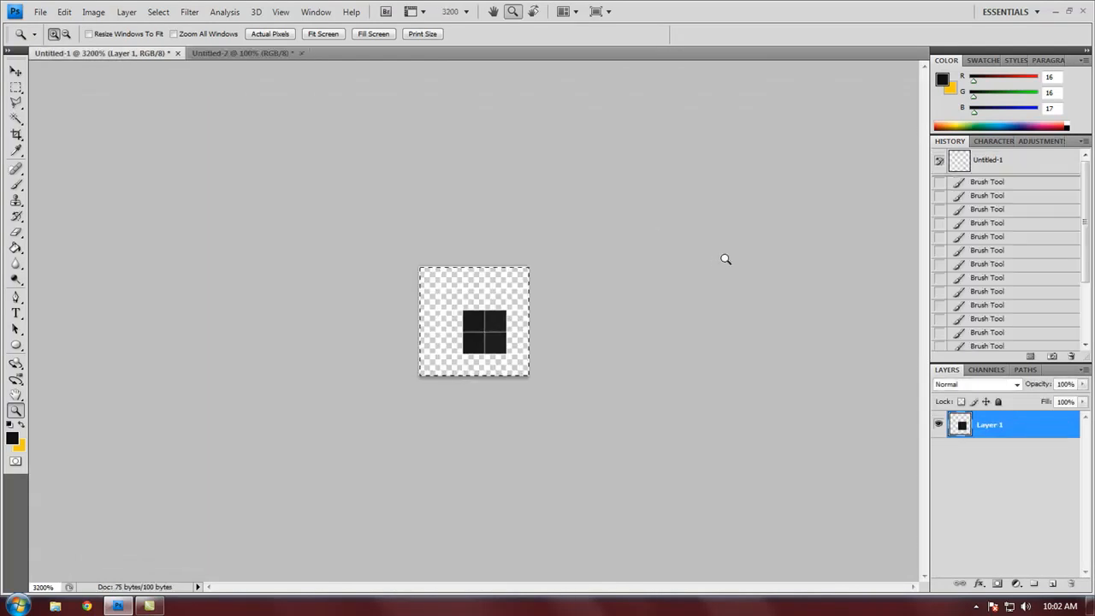
{"action": "left_click", "coordinate": [989, 161]}
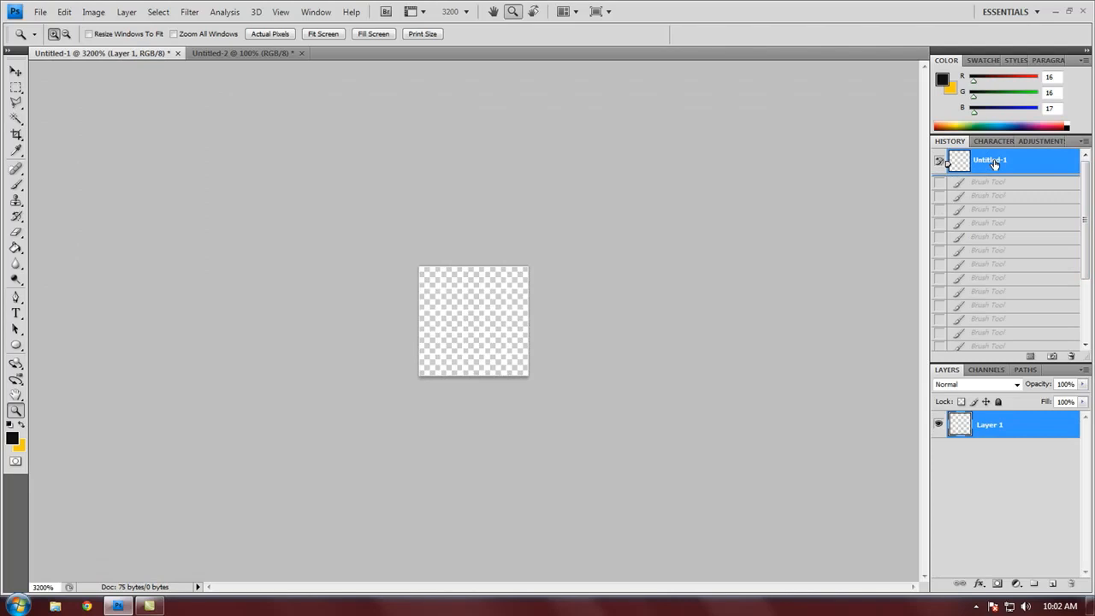
{"action": "mouse_move", "coordinate": [712, 186]}
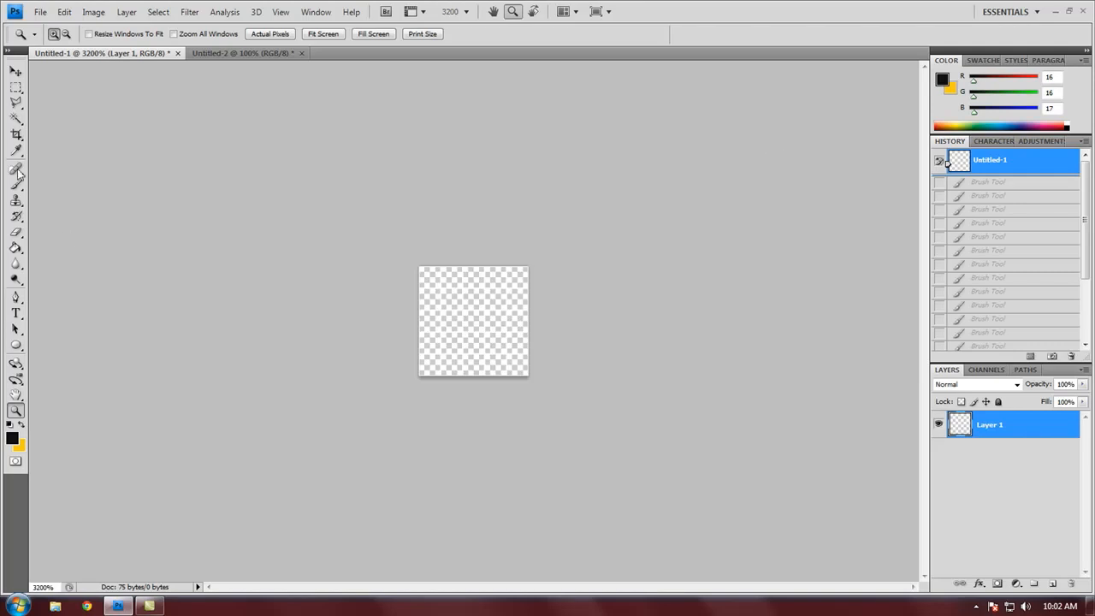
{"action": "left_click", "coordinate": [16, 72]}
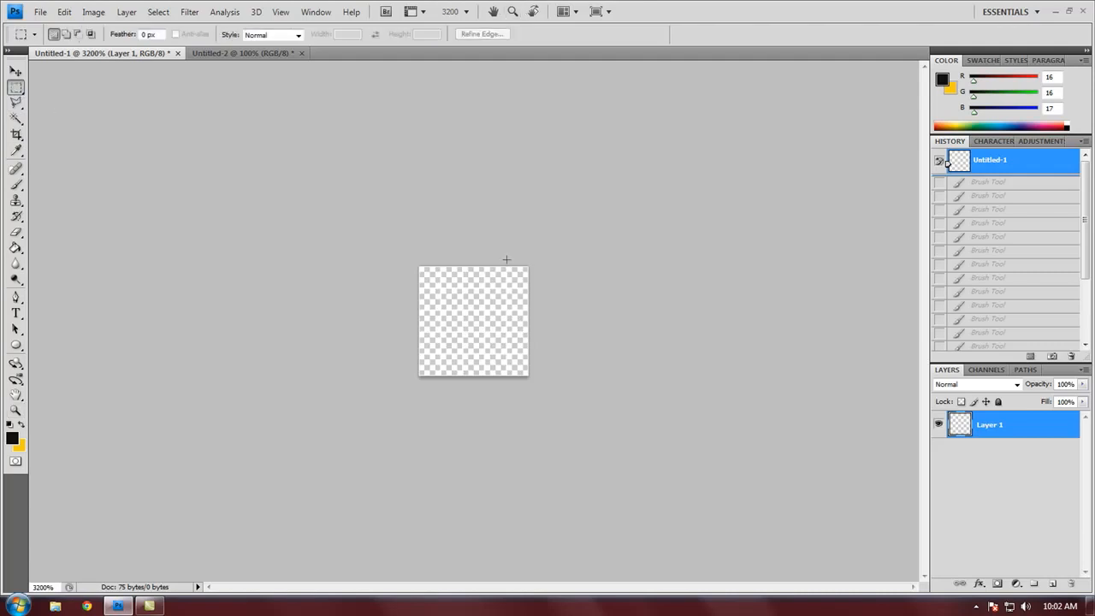
{"action": "left_click_drag", "start_coordinate": [507, 274], "coordinate": [527, 289]}
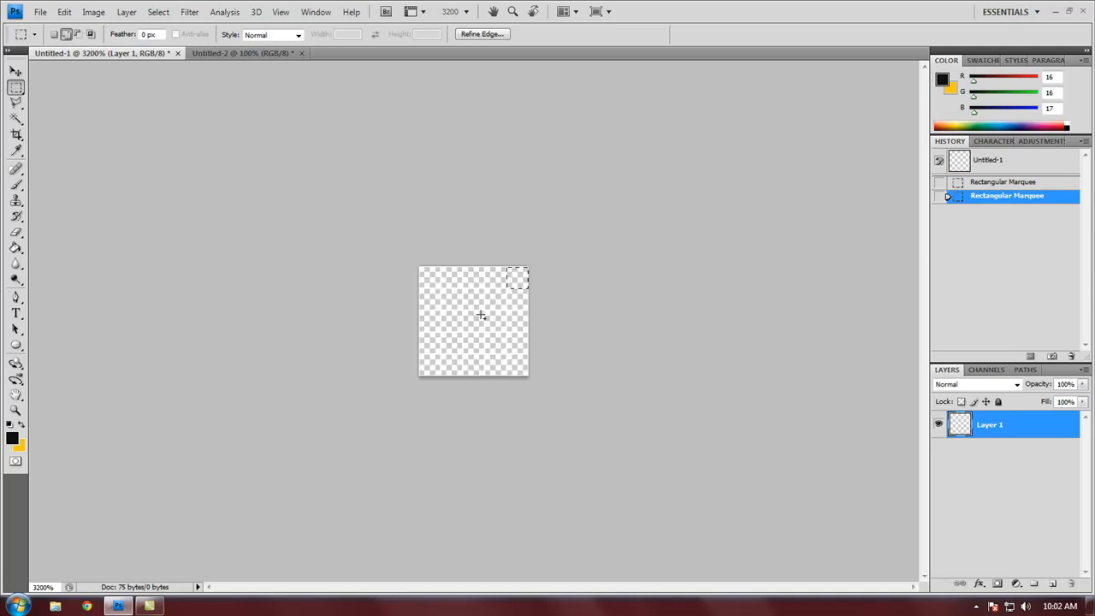
{"action": "left_click_drag", "start_coordinate": [517, 278], "coordinate": [449, 339]}
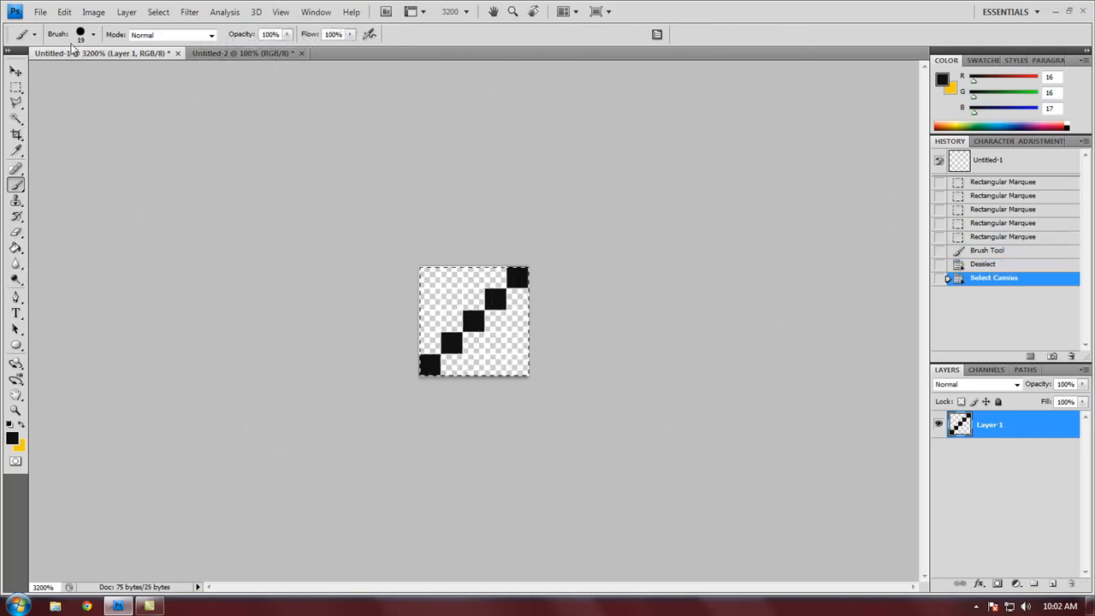
Define the diagonal squares drawing as a new pattern and clear the selection
{"action": "left_click", "coordinate": [65, 10]}
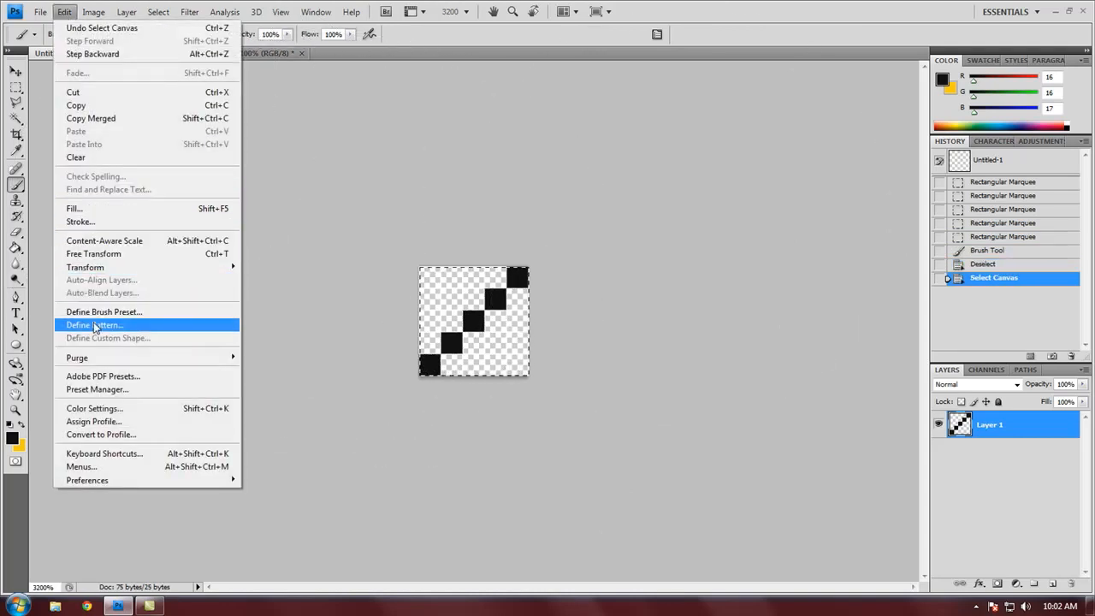
{"action": "left_click", "coordinate": [94, 325]}
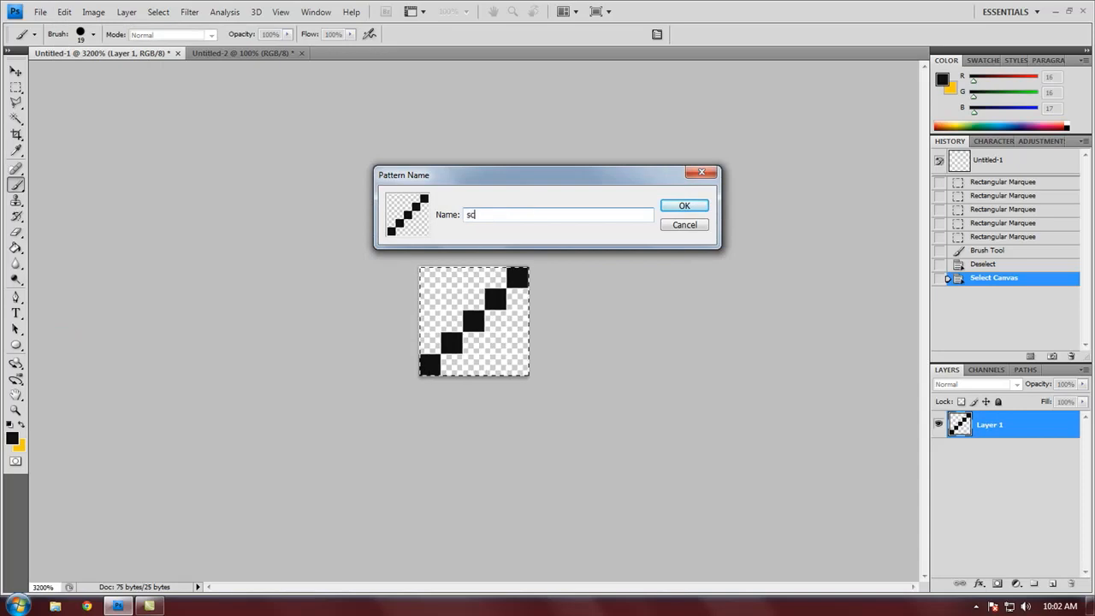
{"action": "left_click", "coordinate": [685, 205]}
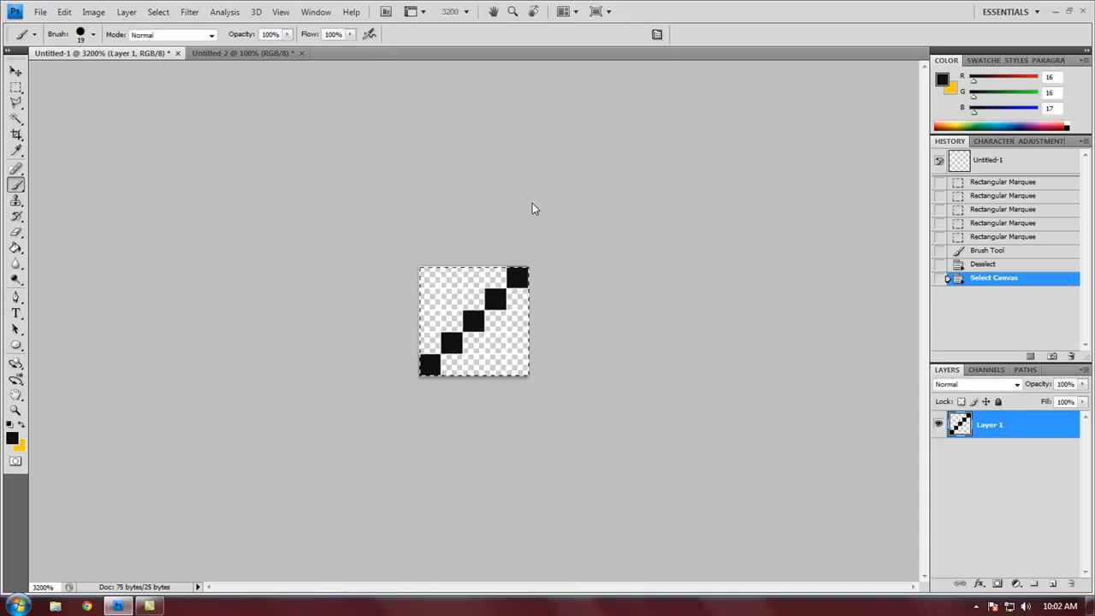
{"action": "key", "text": "ctrl+d"}
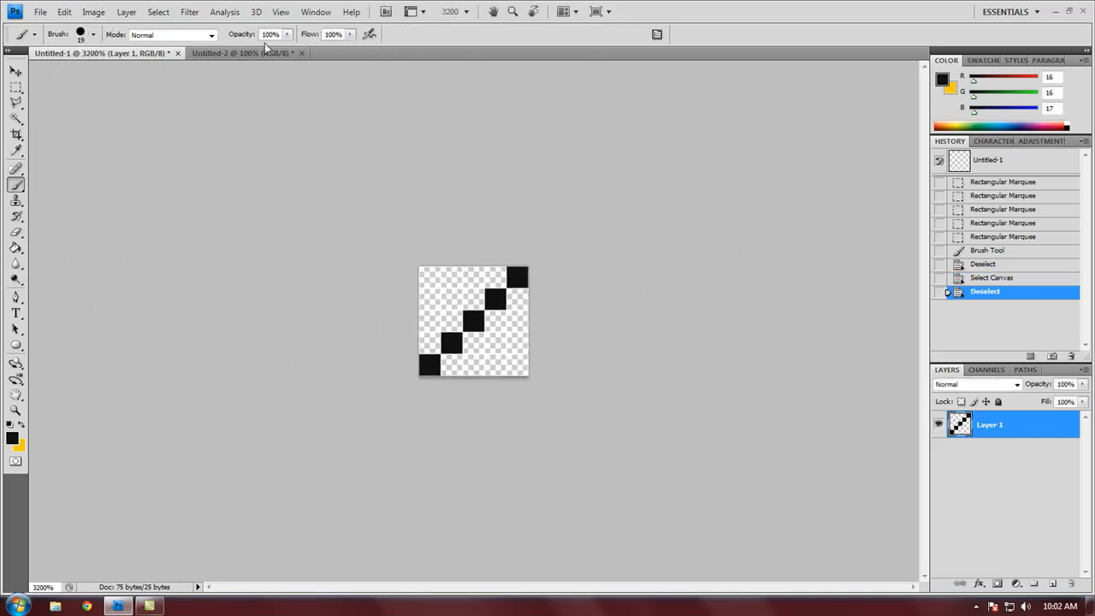
Revert the wide canvas to blank, fill it with the diagonal pattern and deselect
{"action": "left_click", "coordinate": [242, 53]}
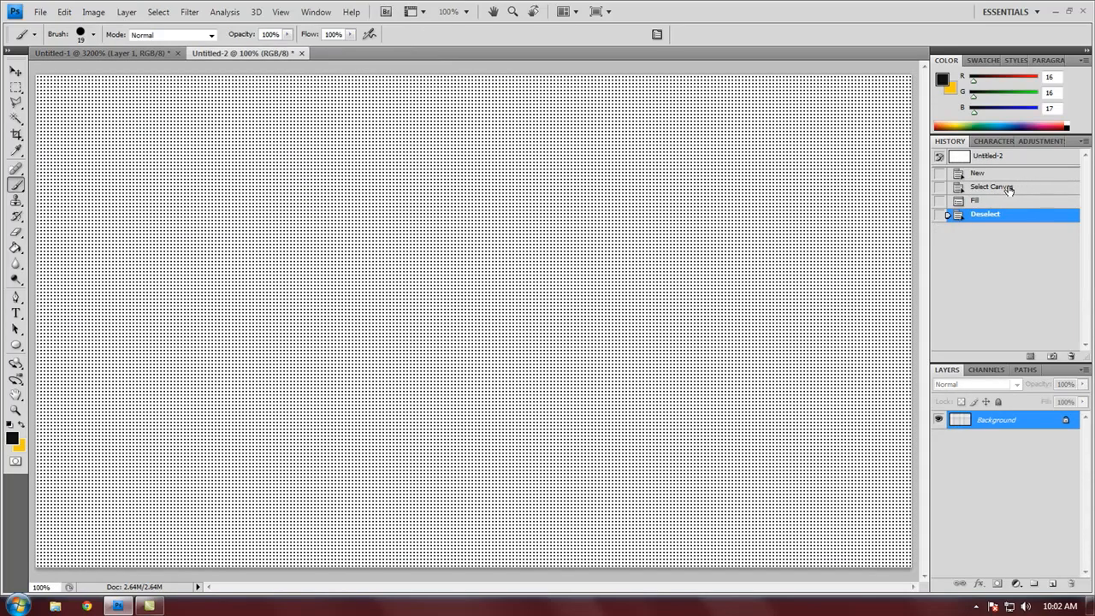
{"action": "left_click", "coordinate": [993, 187]}
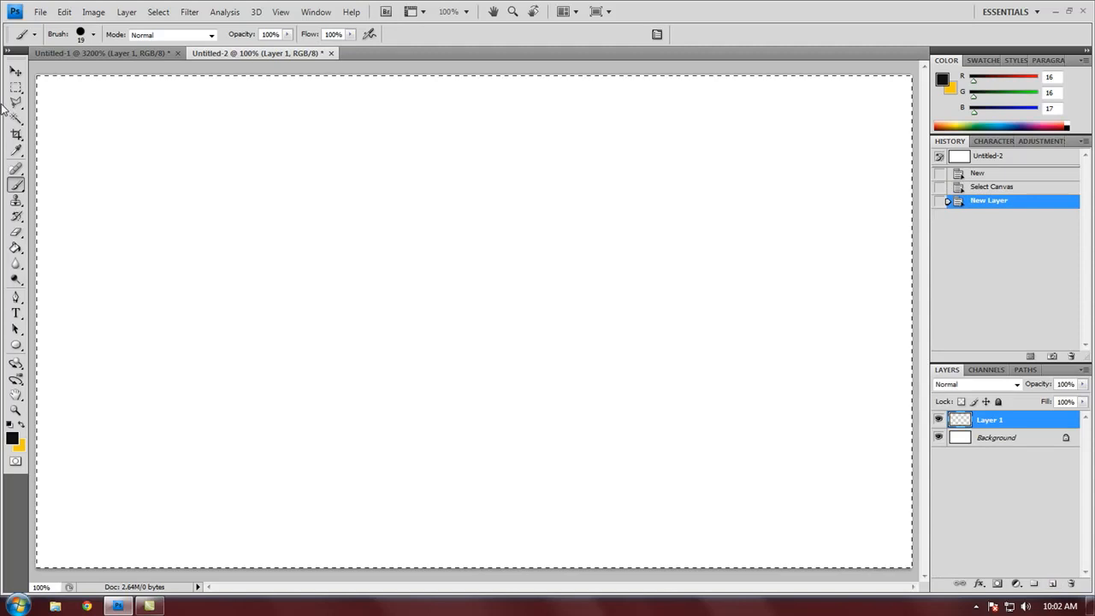
{"action": "left_click", "coordinate": [72, 209]}
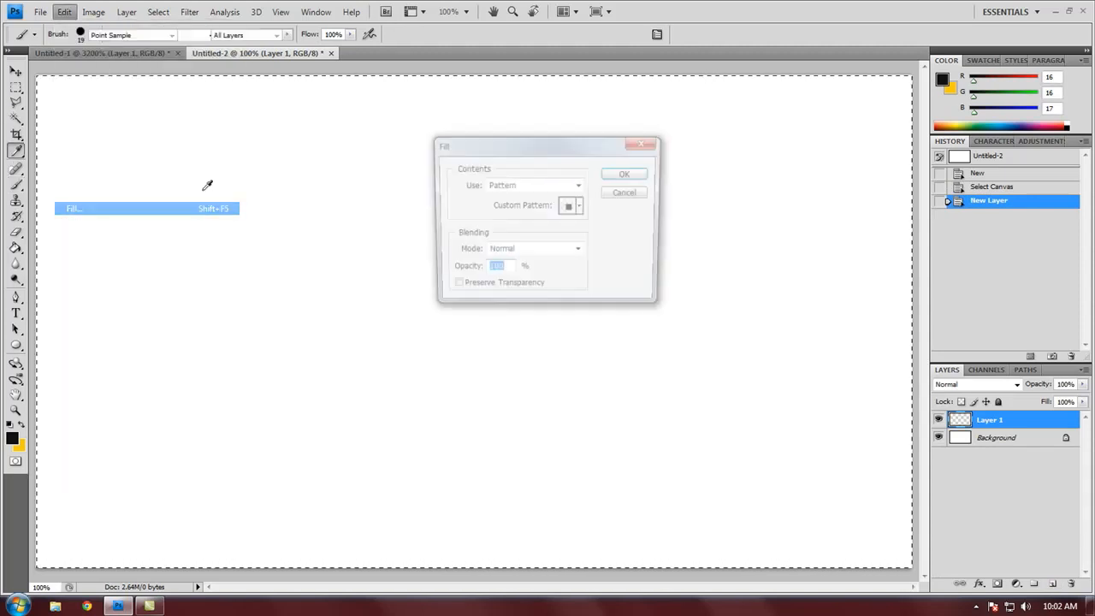
{"action": "left_click", "coordinate": [581, 205]}
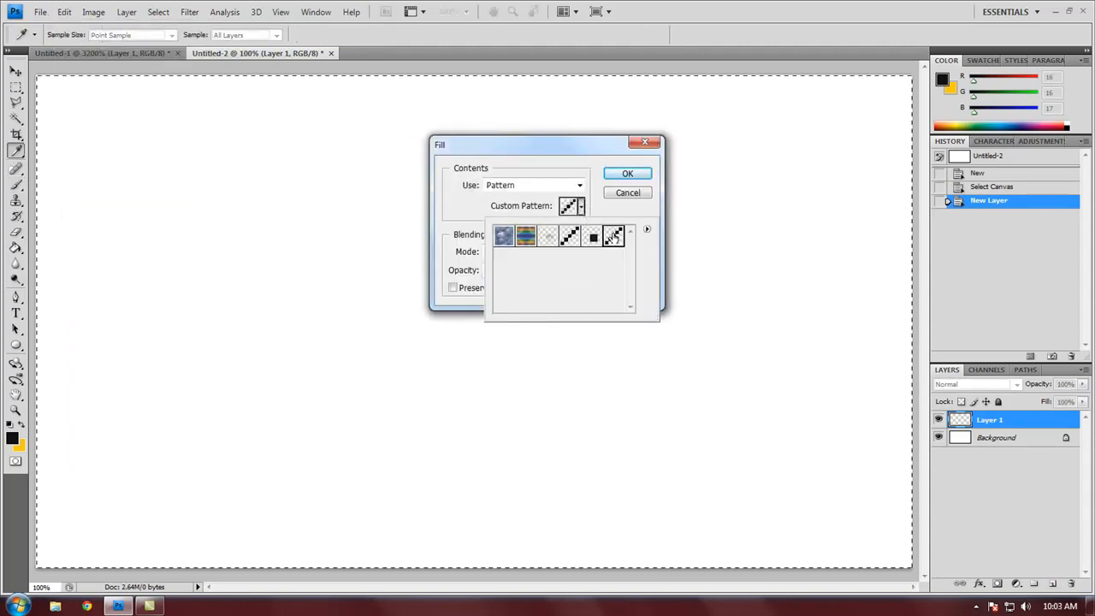
{"action": "left_click", "coordinate": [627, 173]}
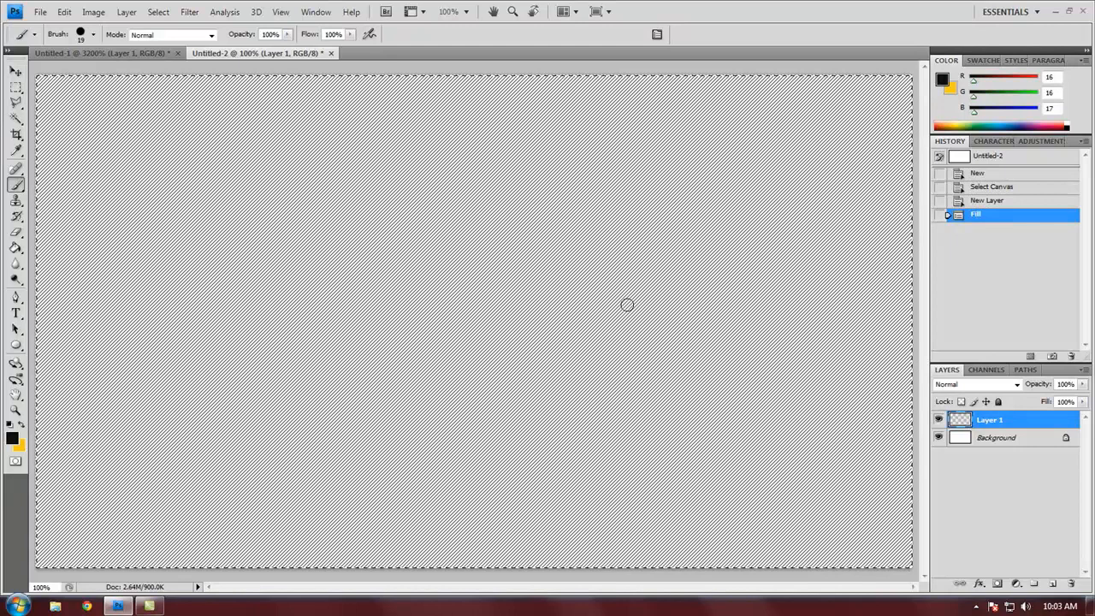
{"action": "key", "text": "ctrl+d"}
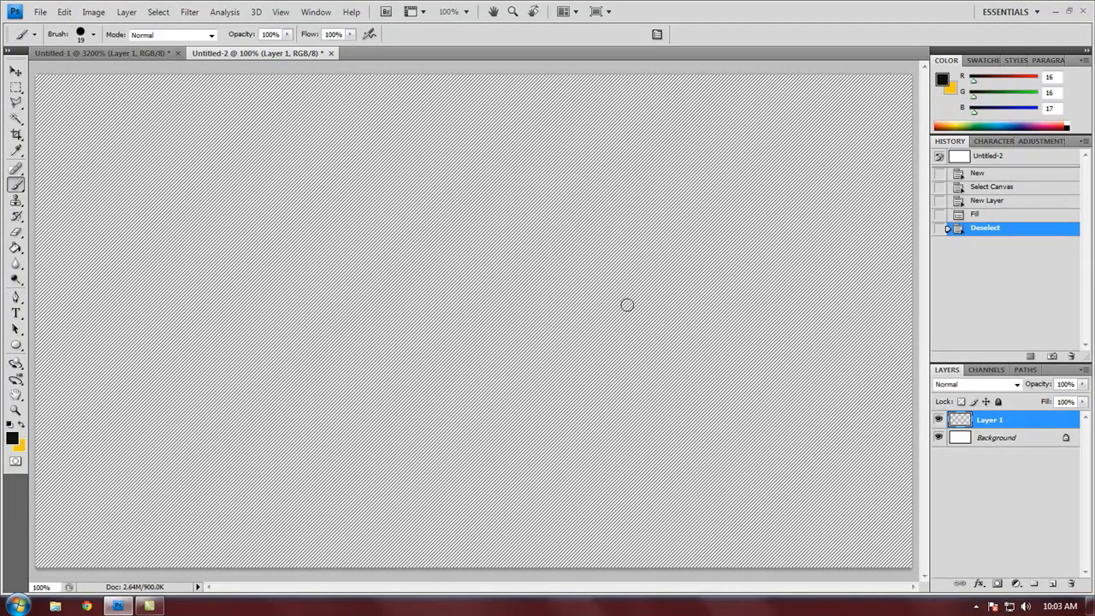